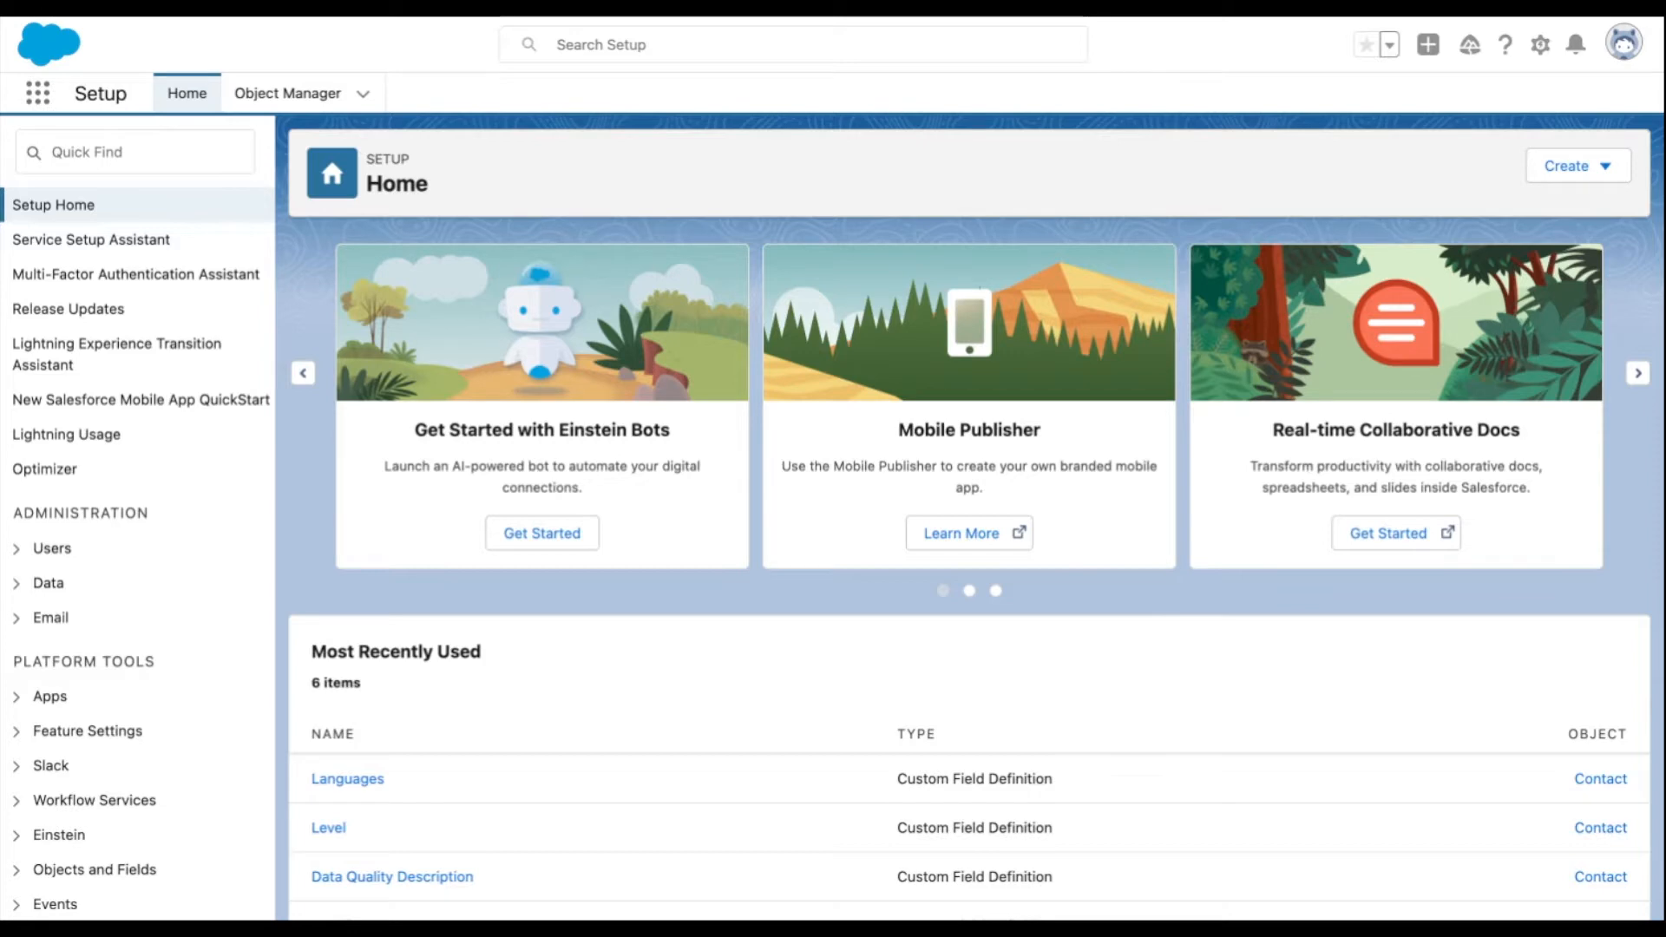
# Search 'user' in Quick Find and go to the All Users list.
pyautogui.click(135, 151)
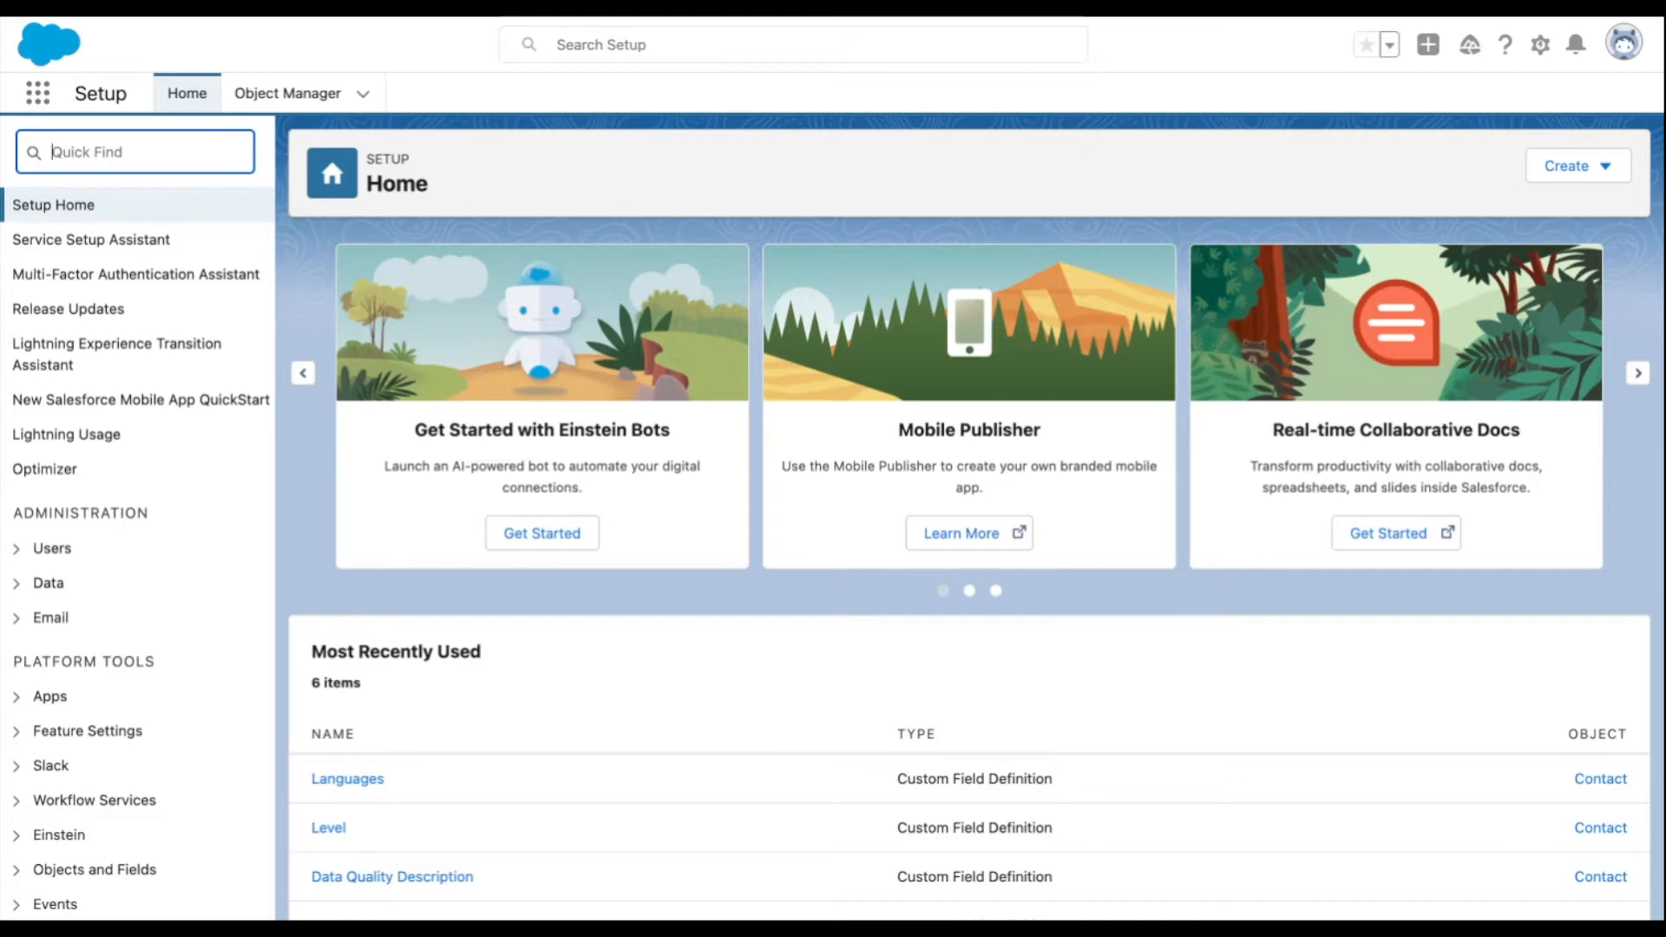
pyautogui.write('user')
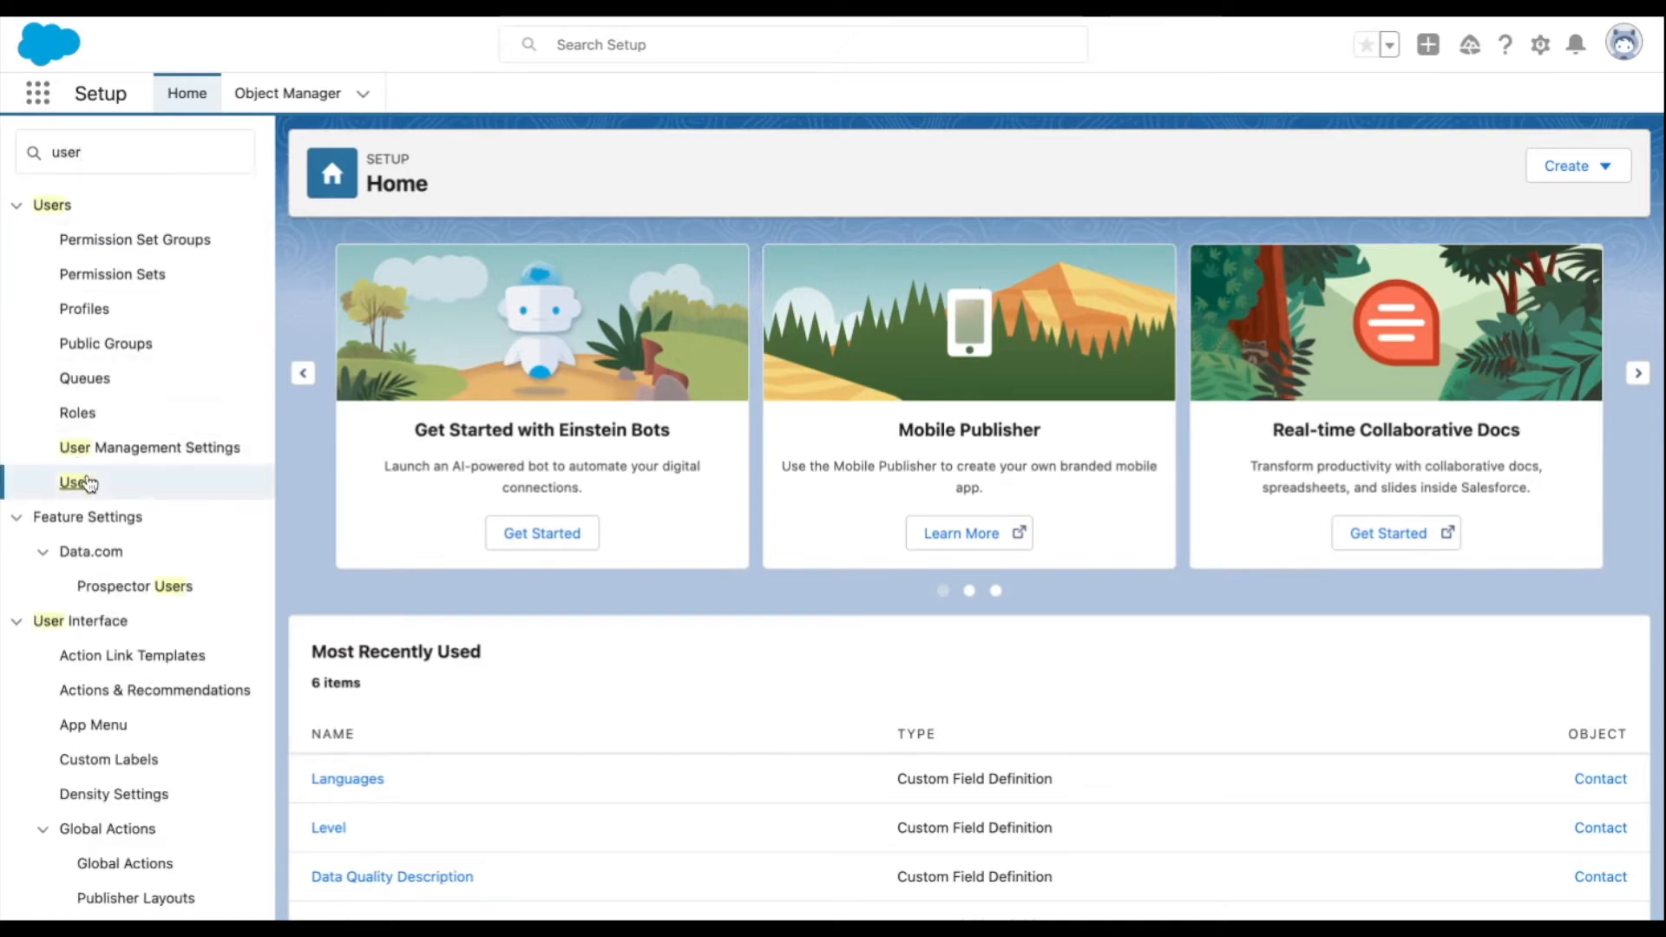
pyautogui.click(77, 483)
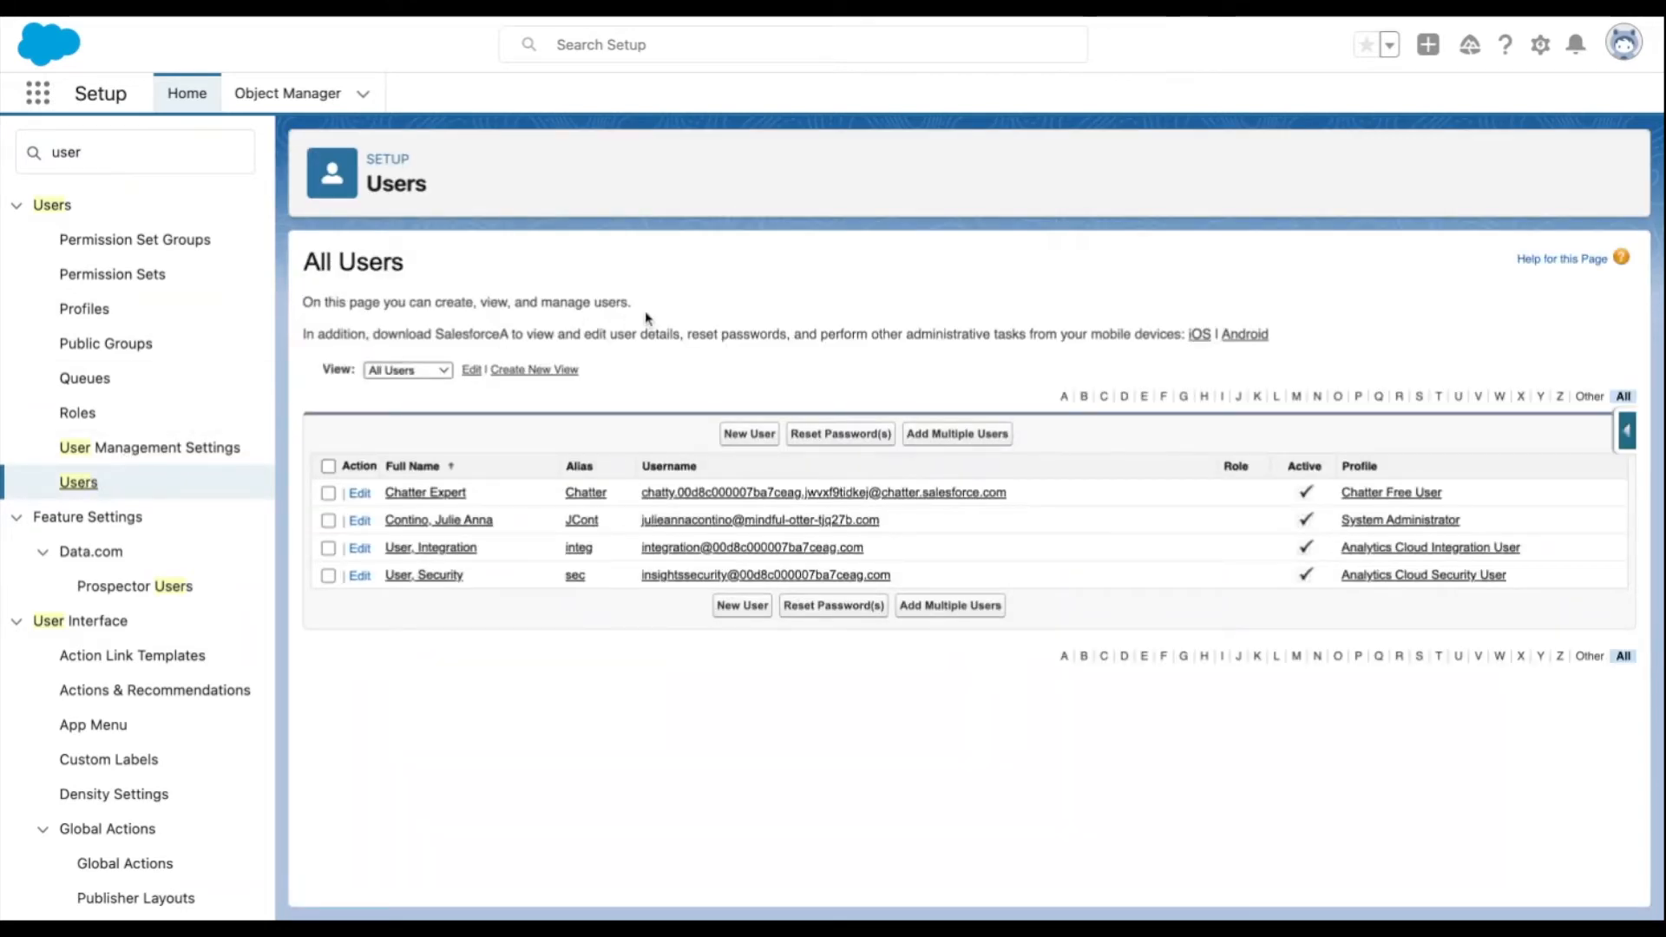
pyautogui.moveTo(749, 434)
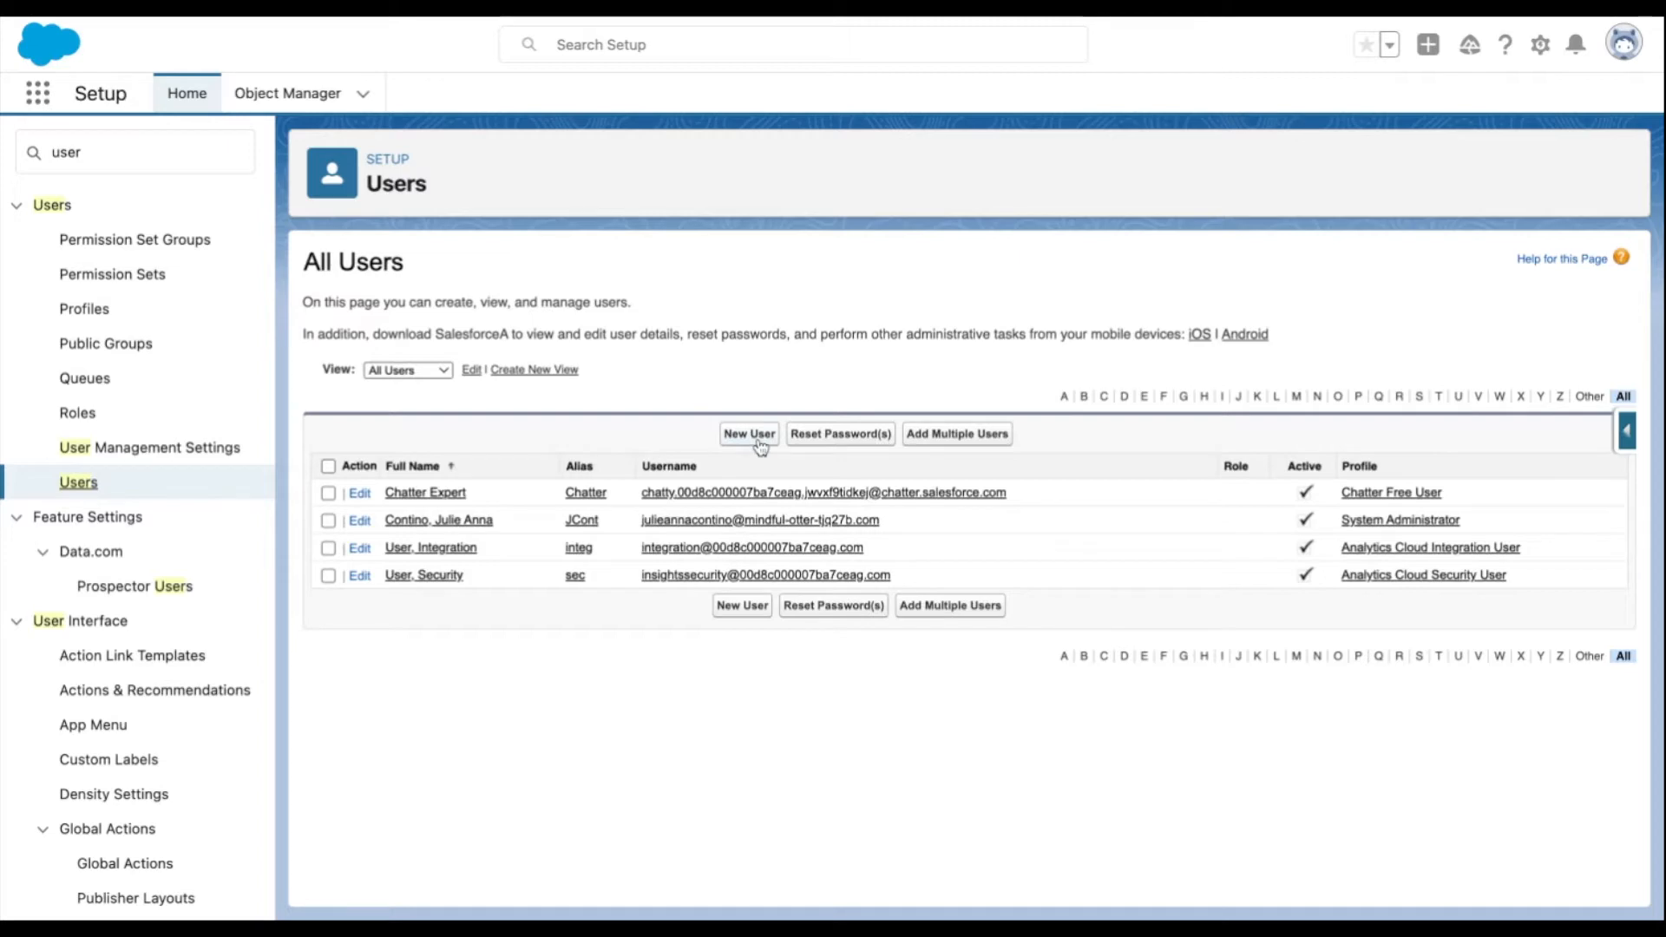
pyautogui.moveTo(926, 440)
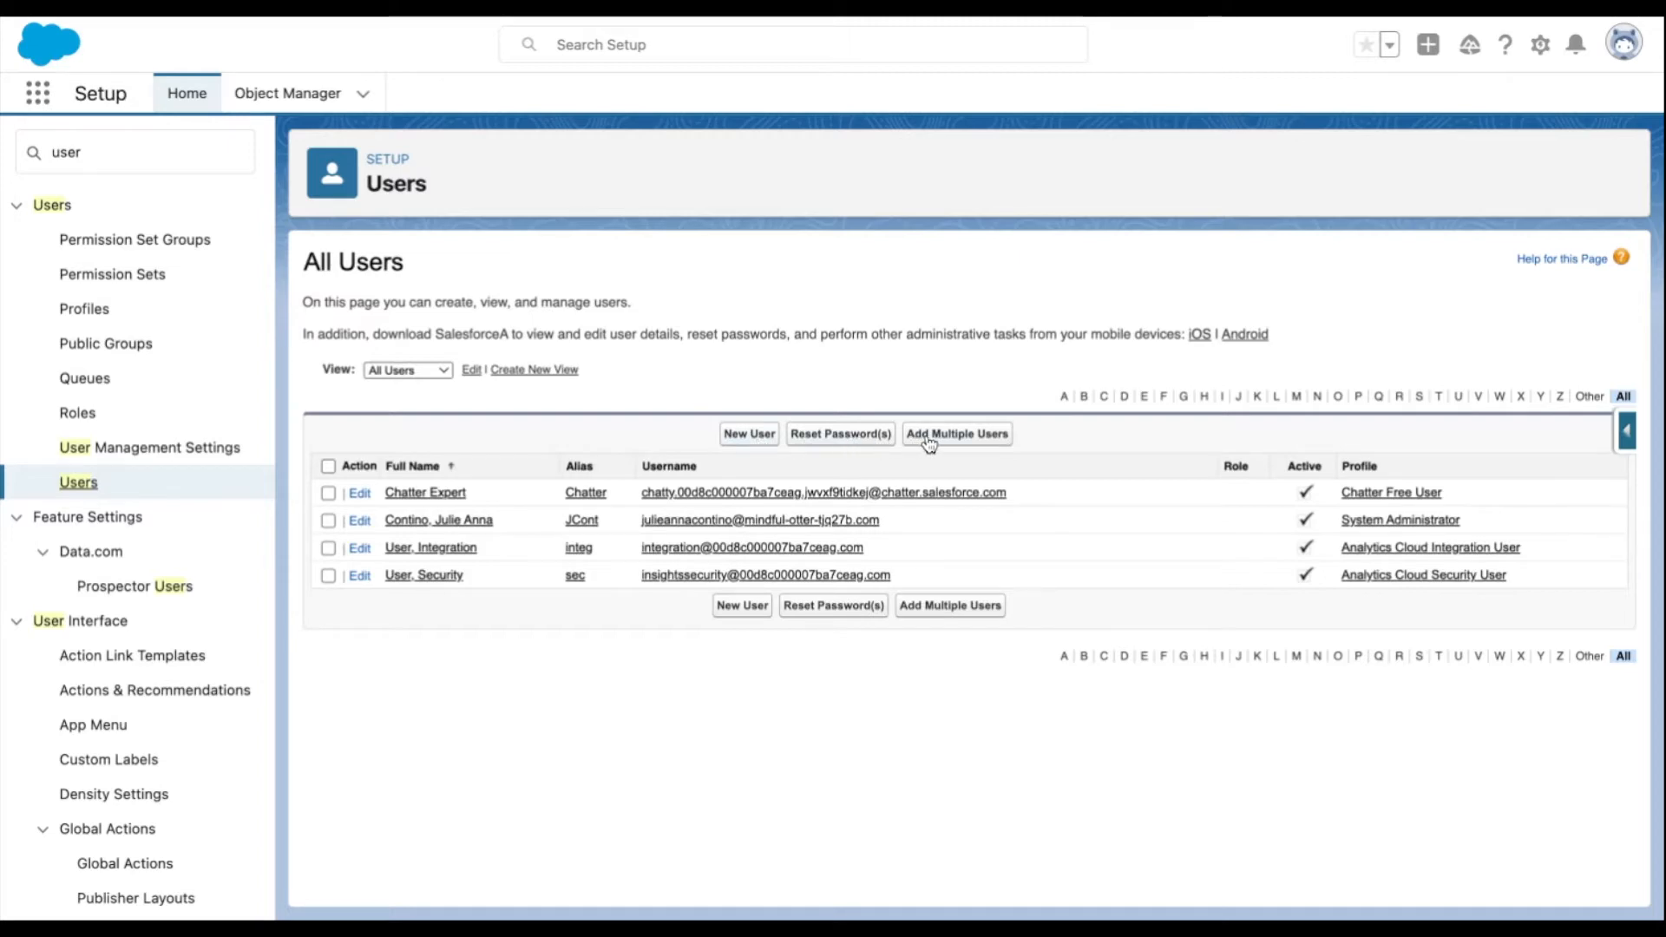
pyautogui.moveTo(757, 441)
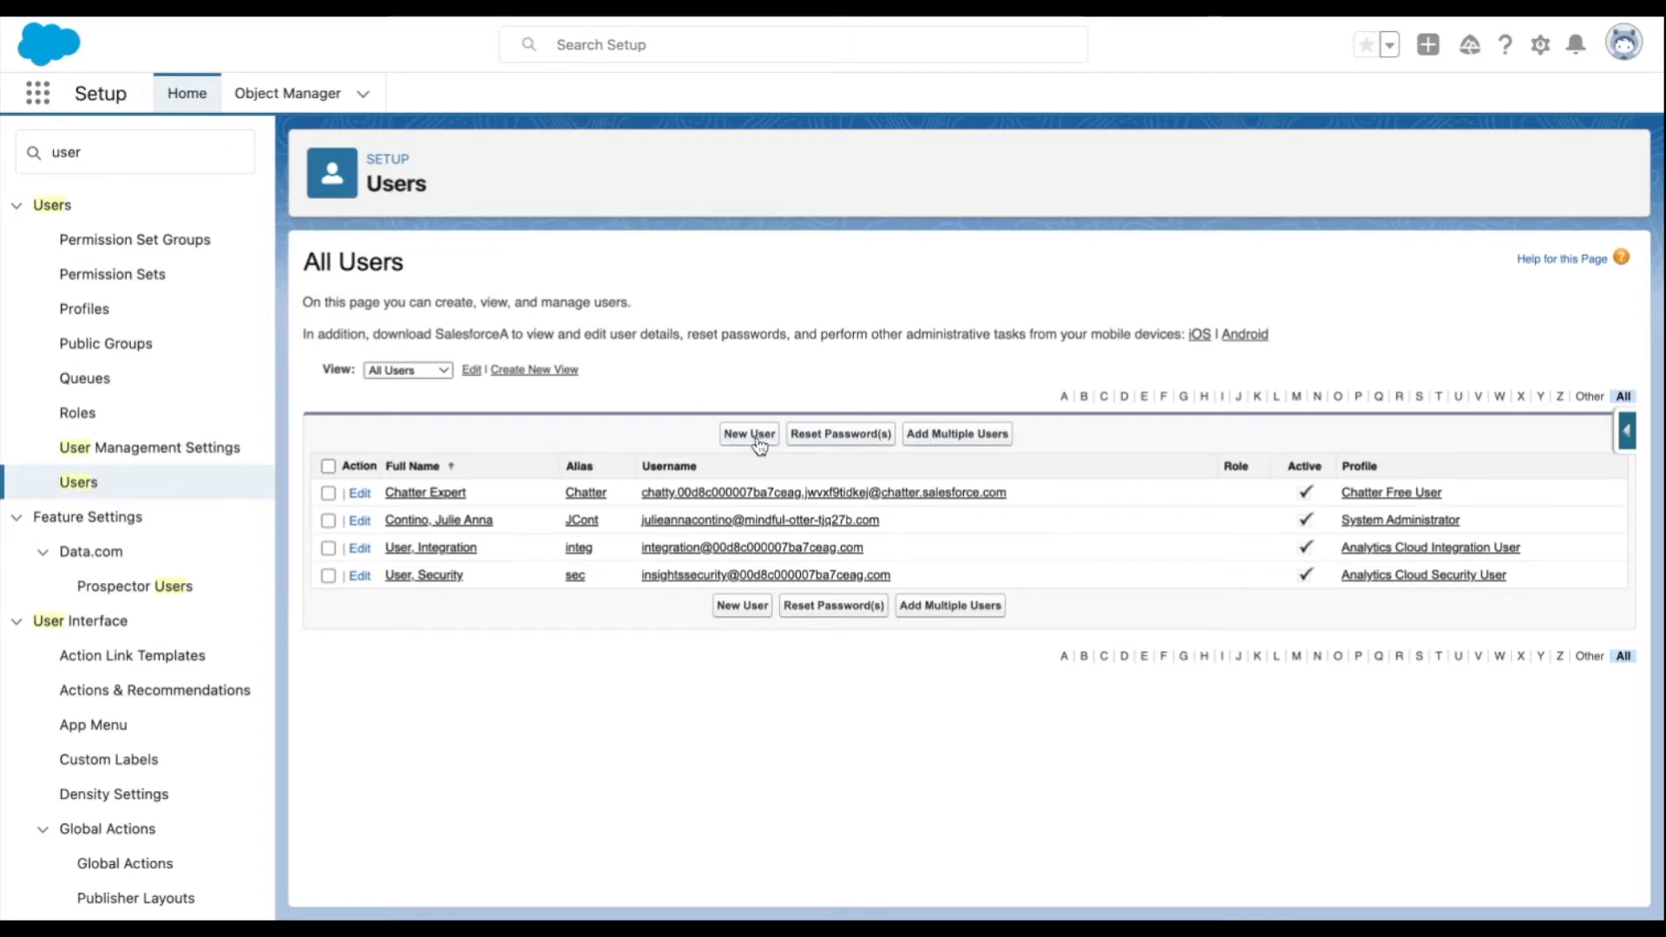
pyautogui.click(748, 433)
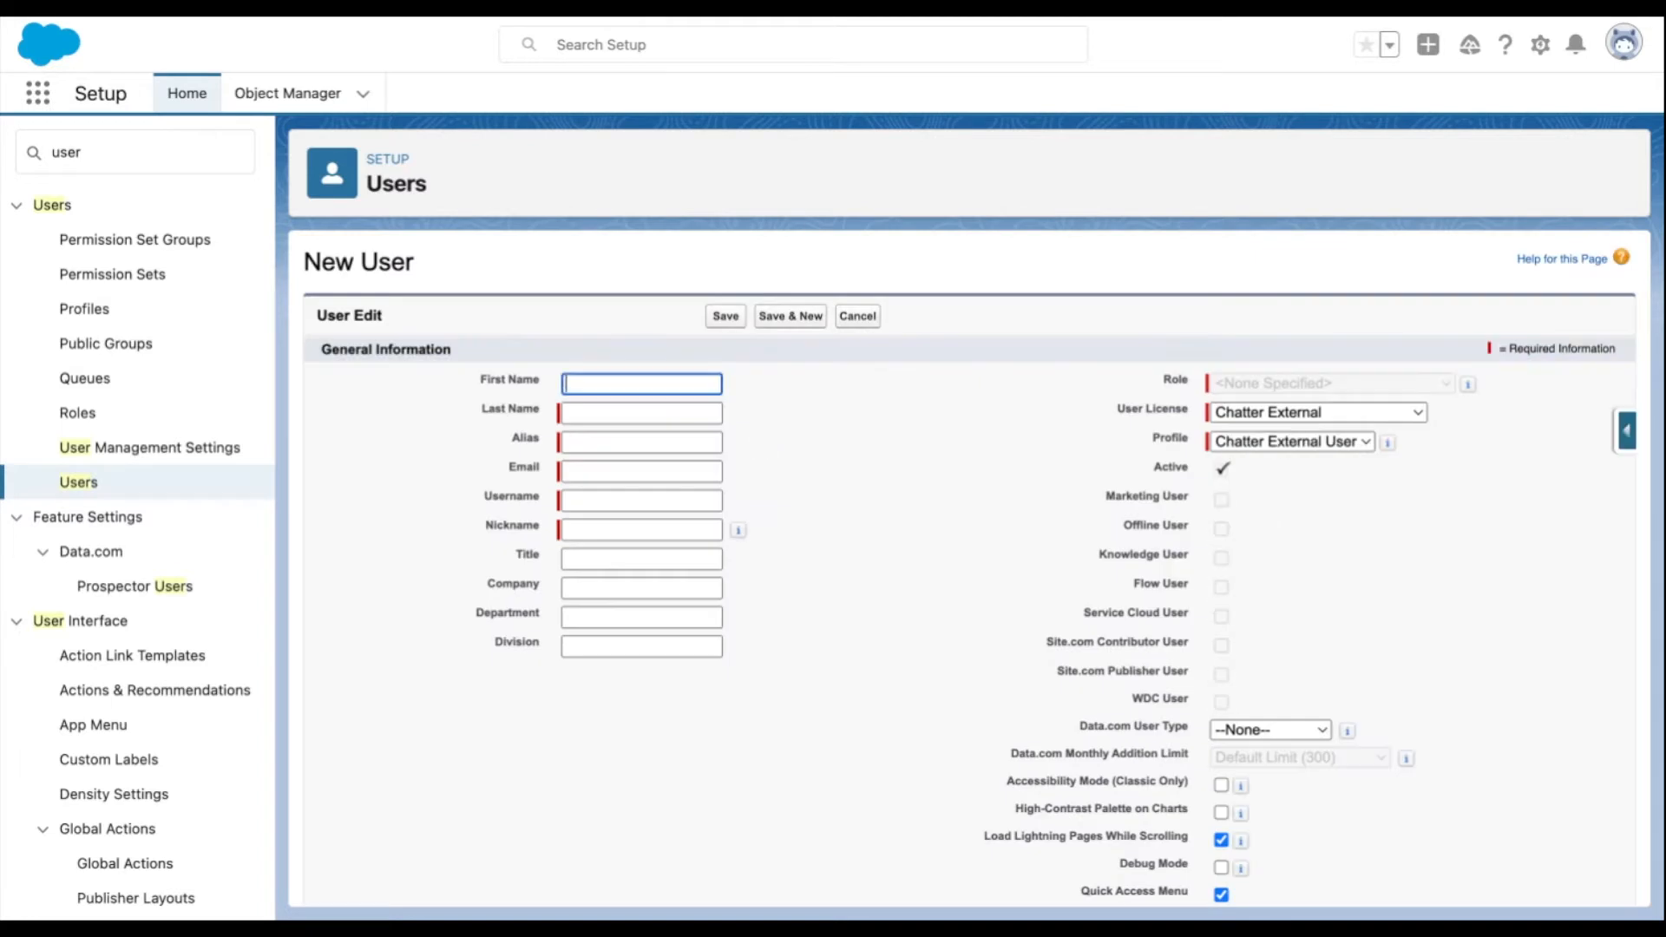
pyautogui.moveTo(691, 384)
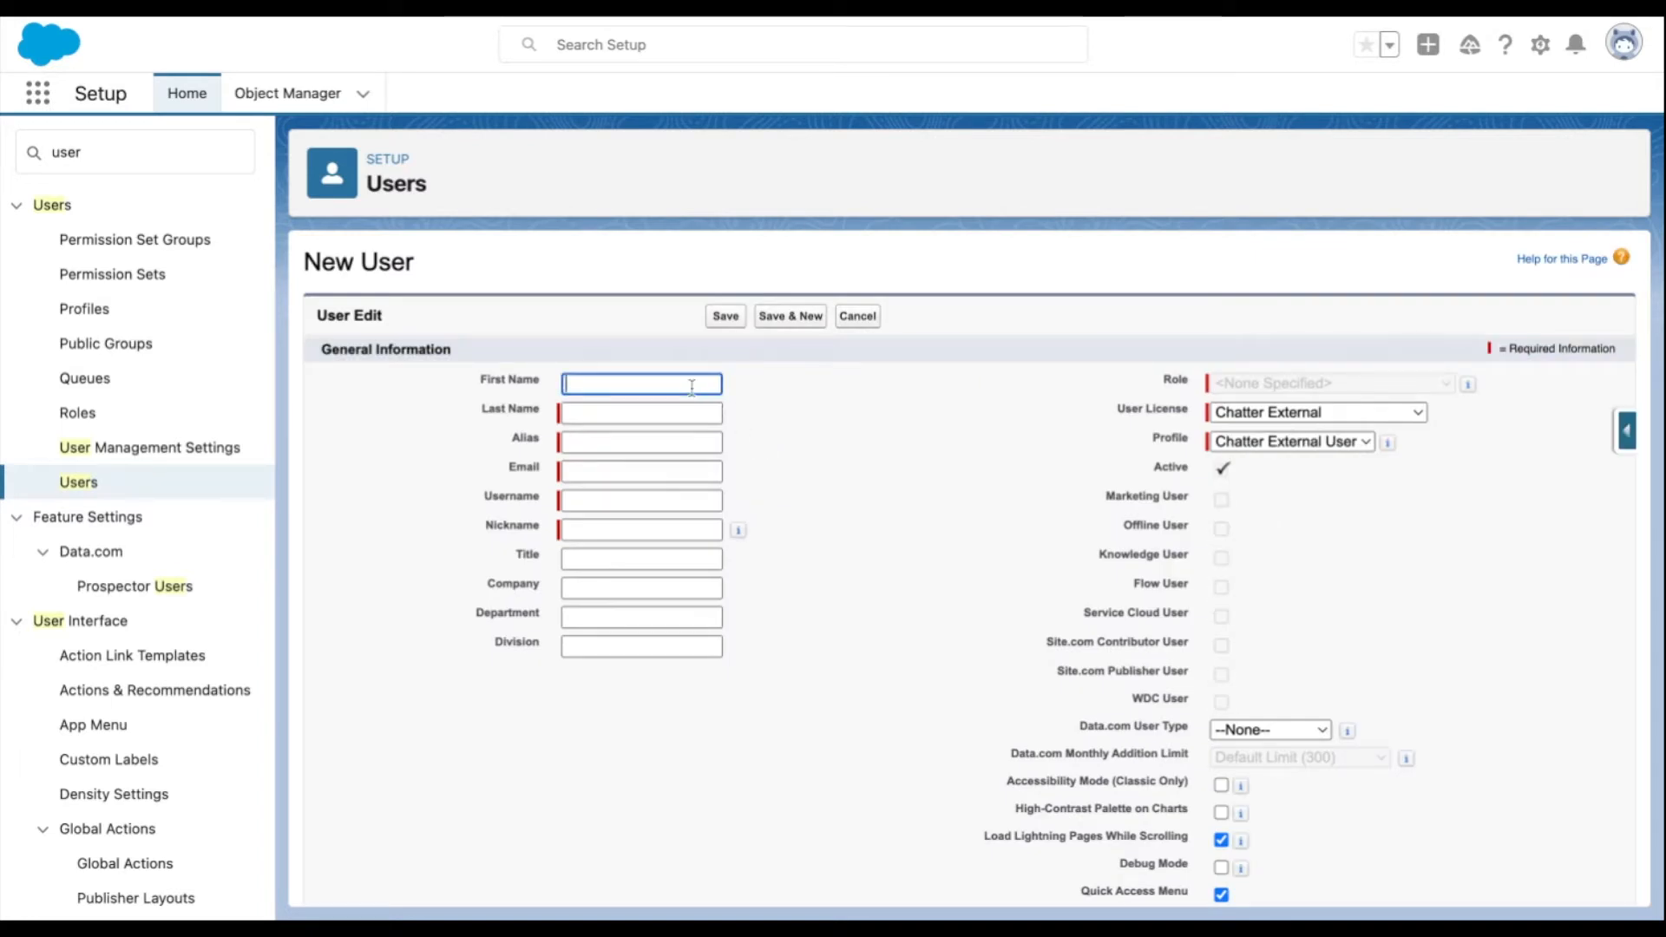
pyautogui.write('D')
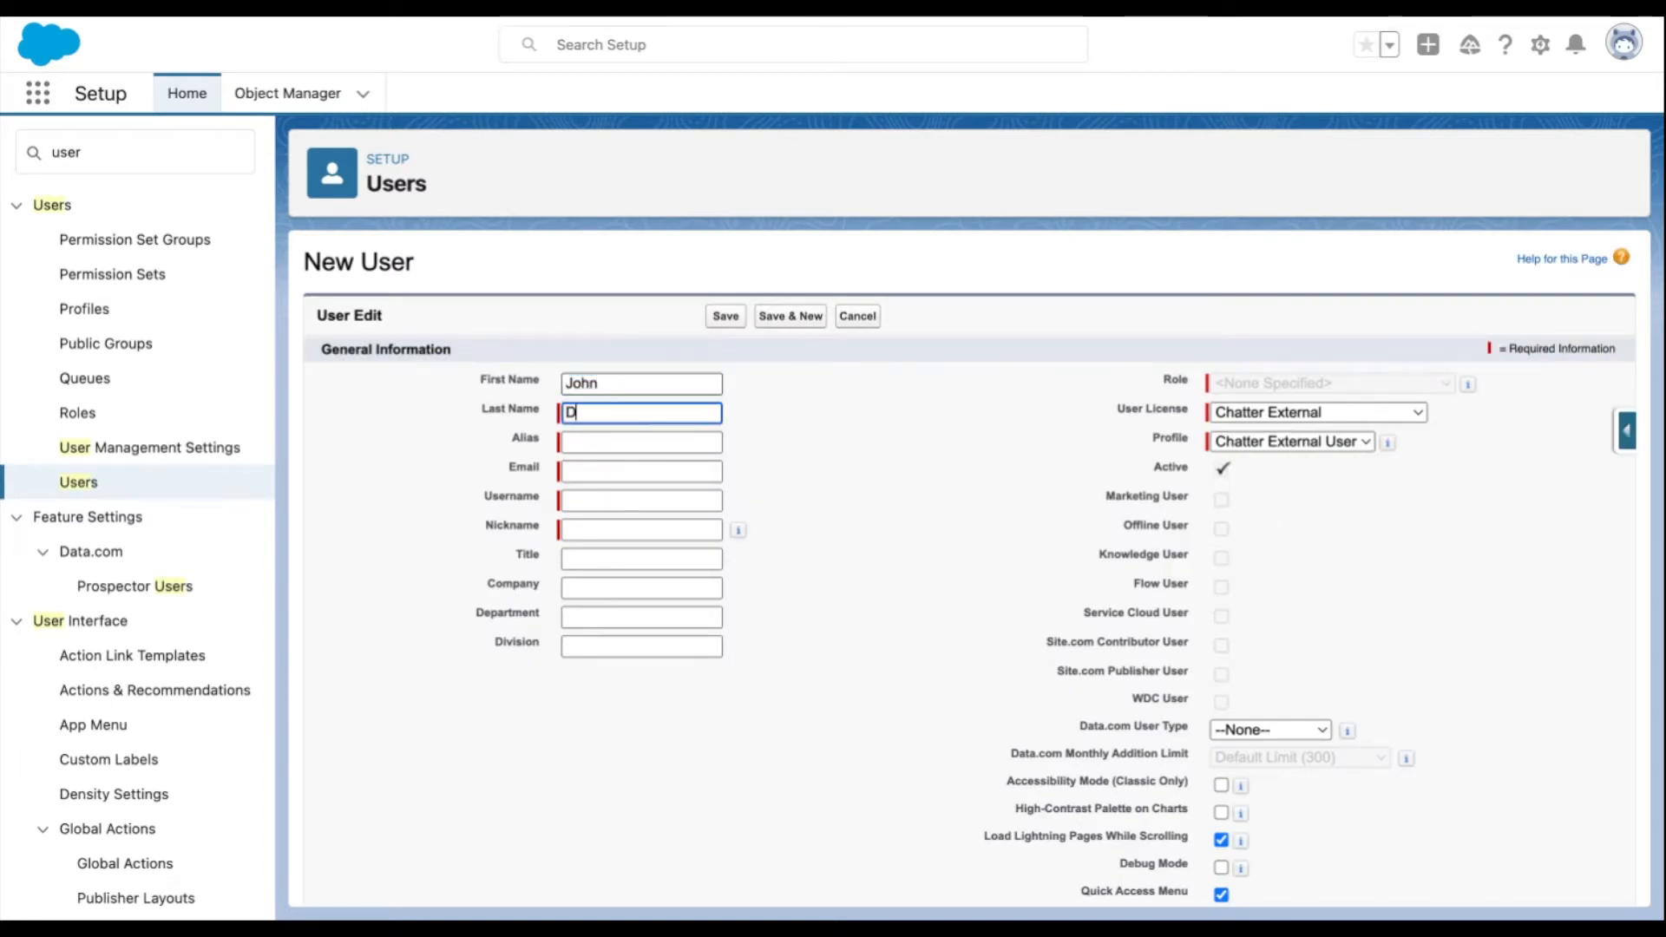
pyautogui.write('oe')
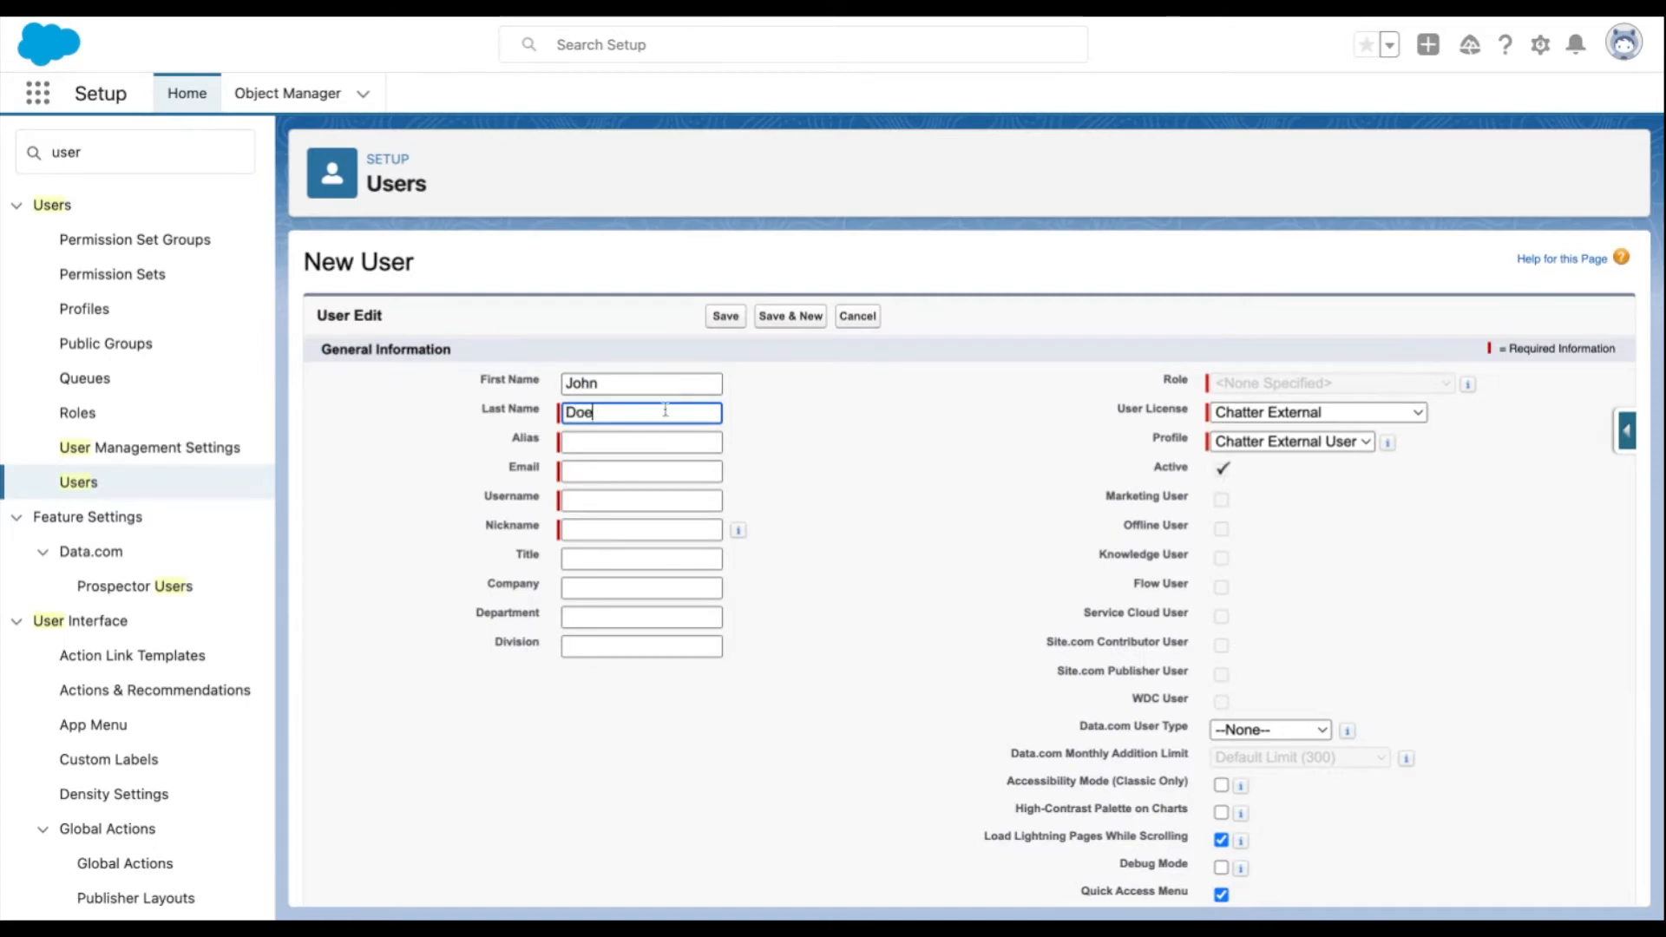
pyautogui.write('jdoe')
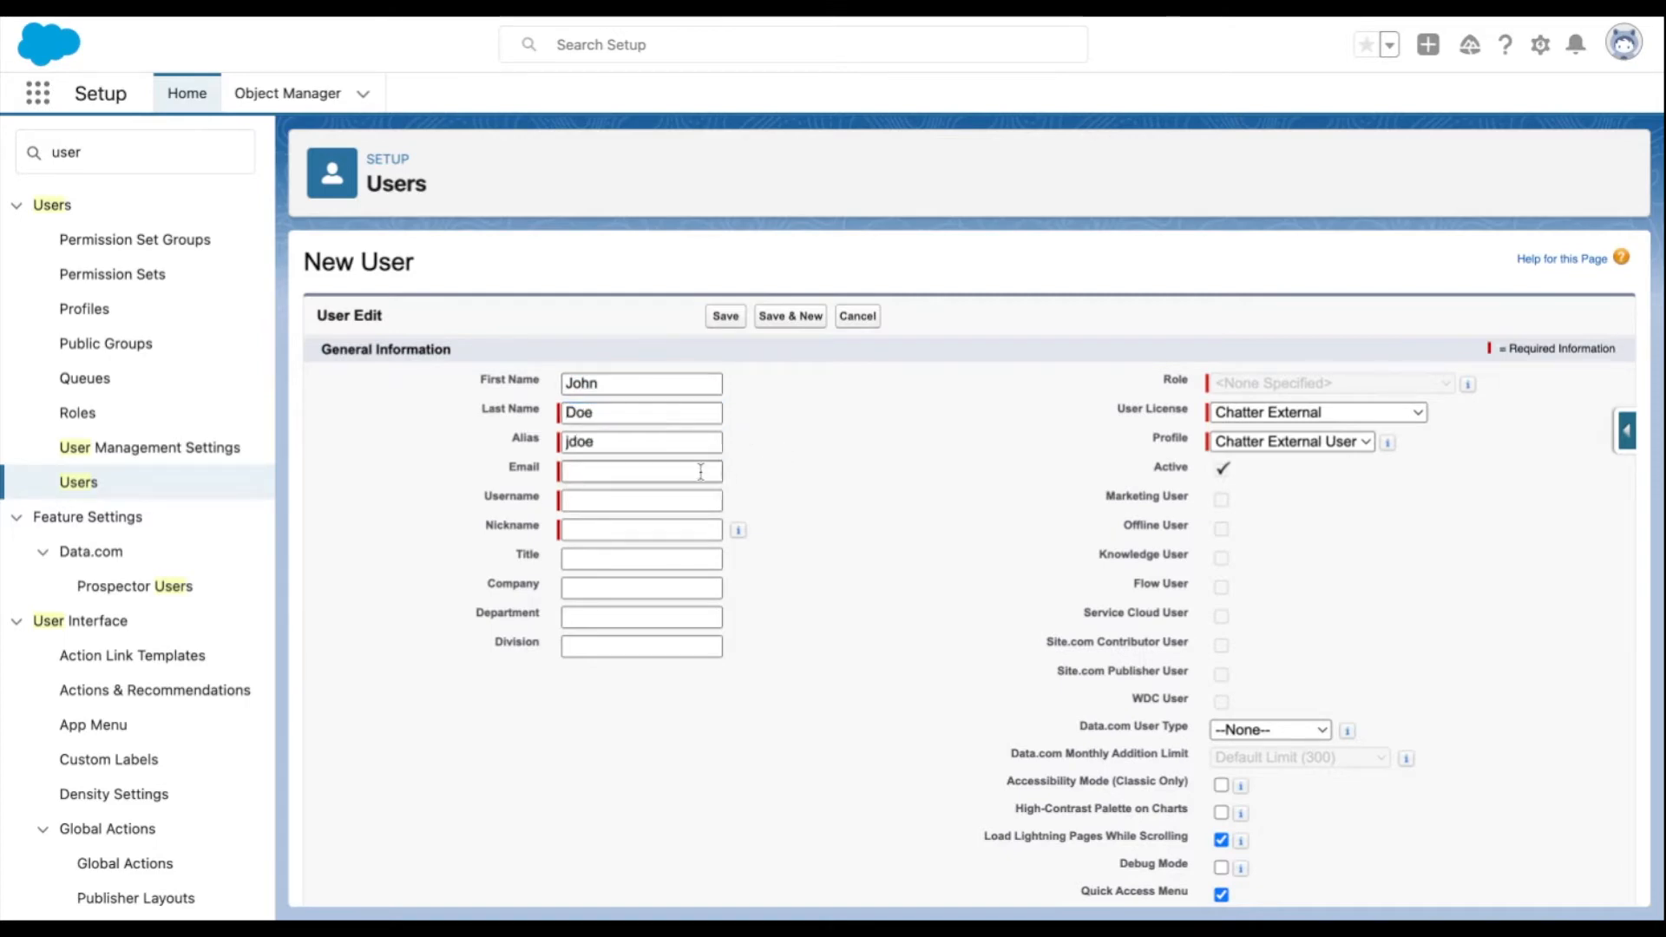
pyautogui.click(641, 470)
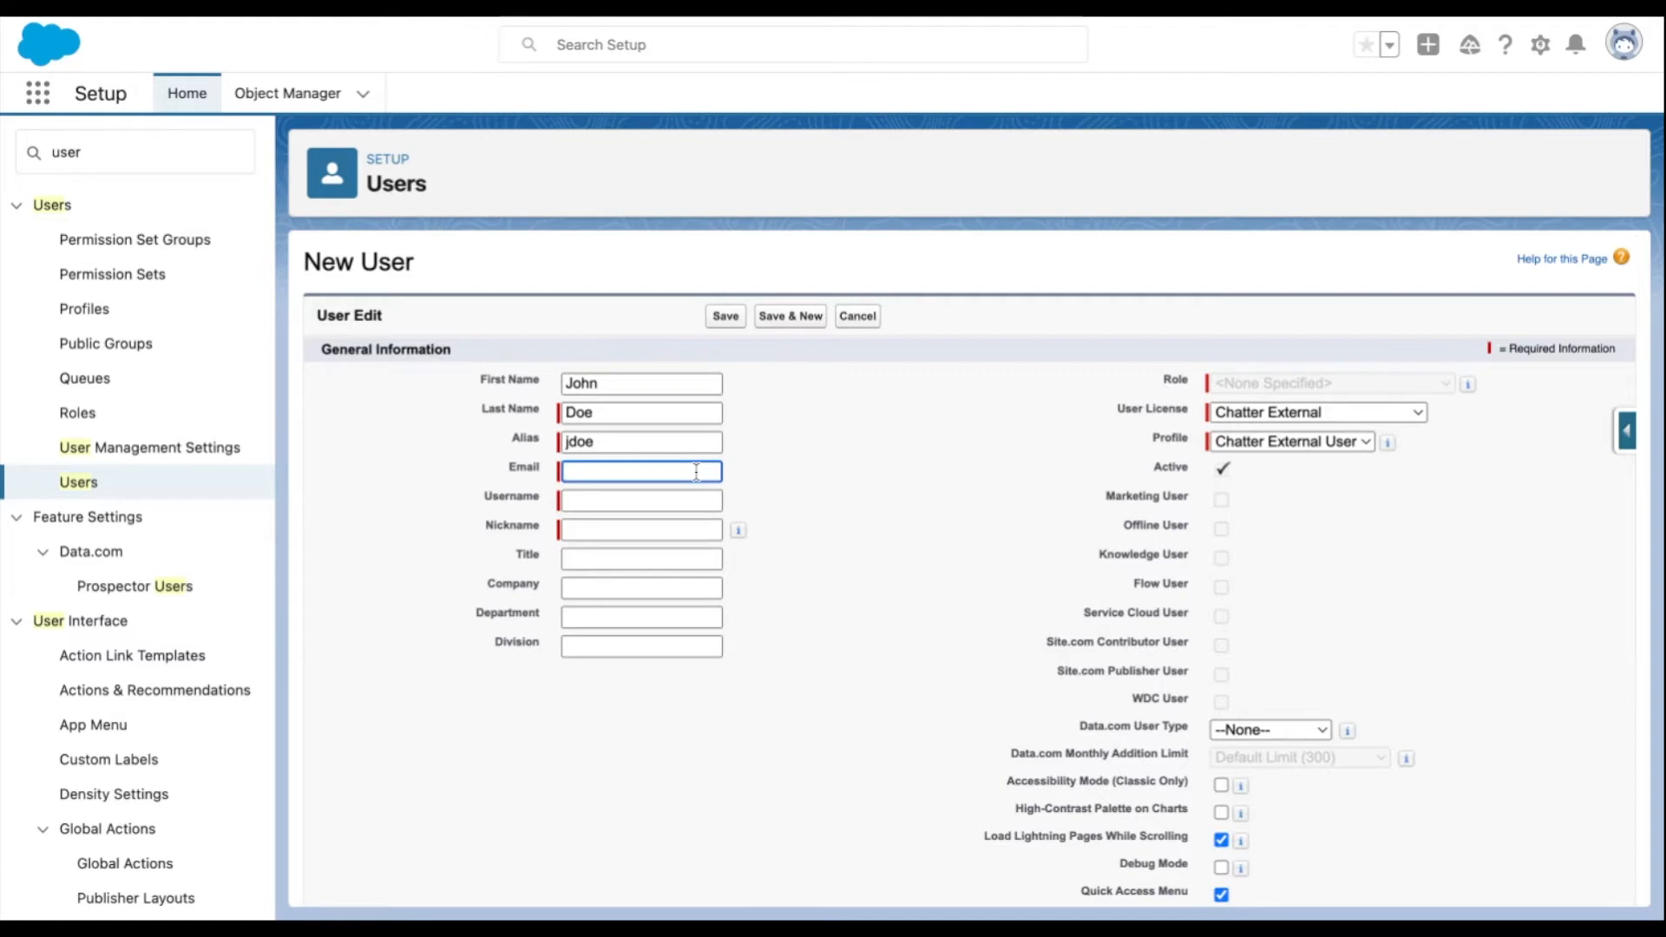
pyautogui.write('test@')
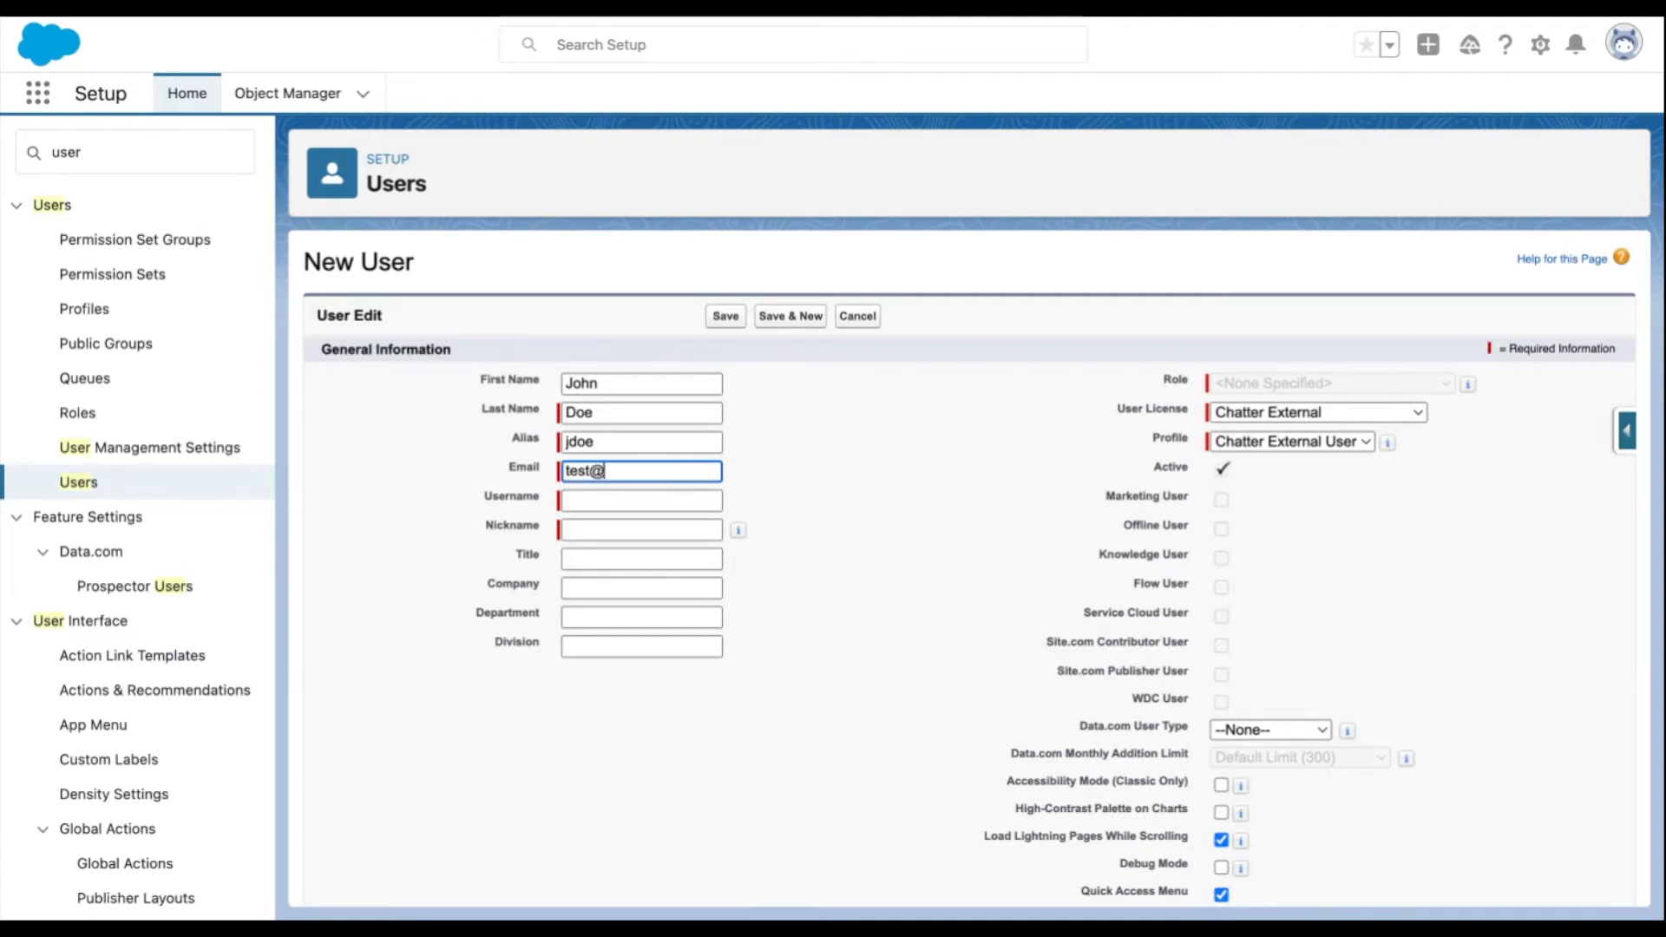
pyautogui.write('email.com')
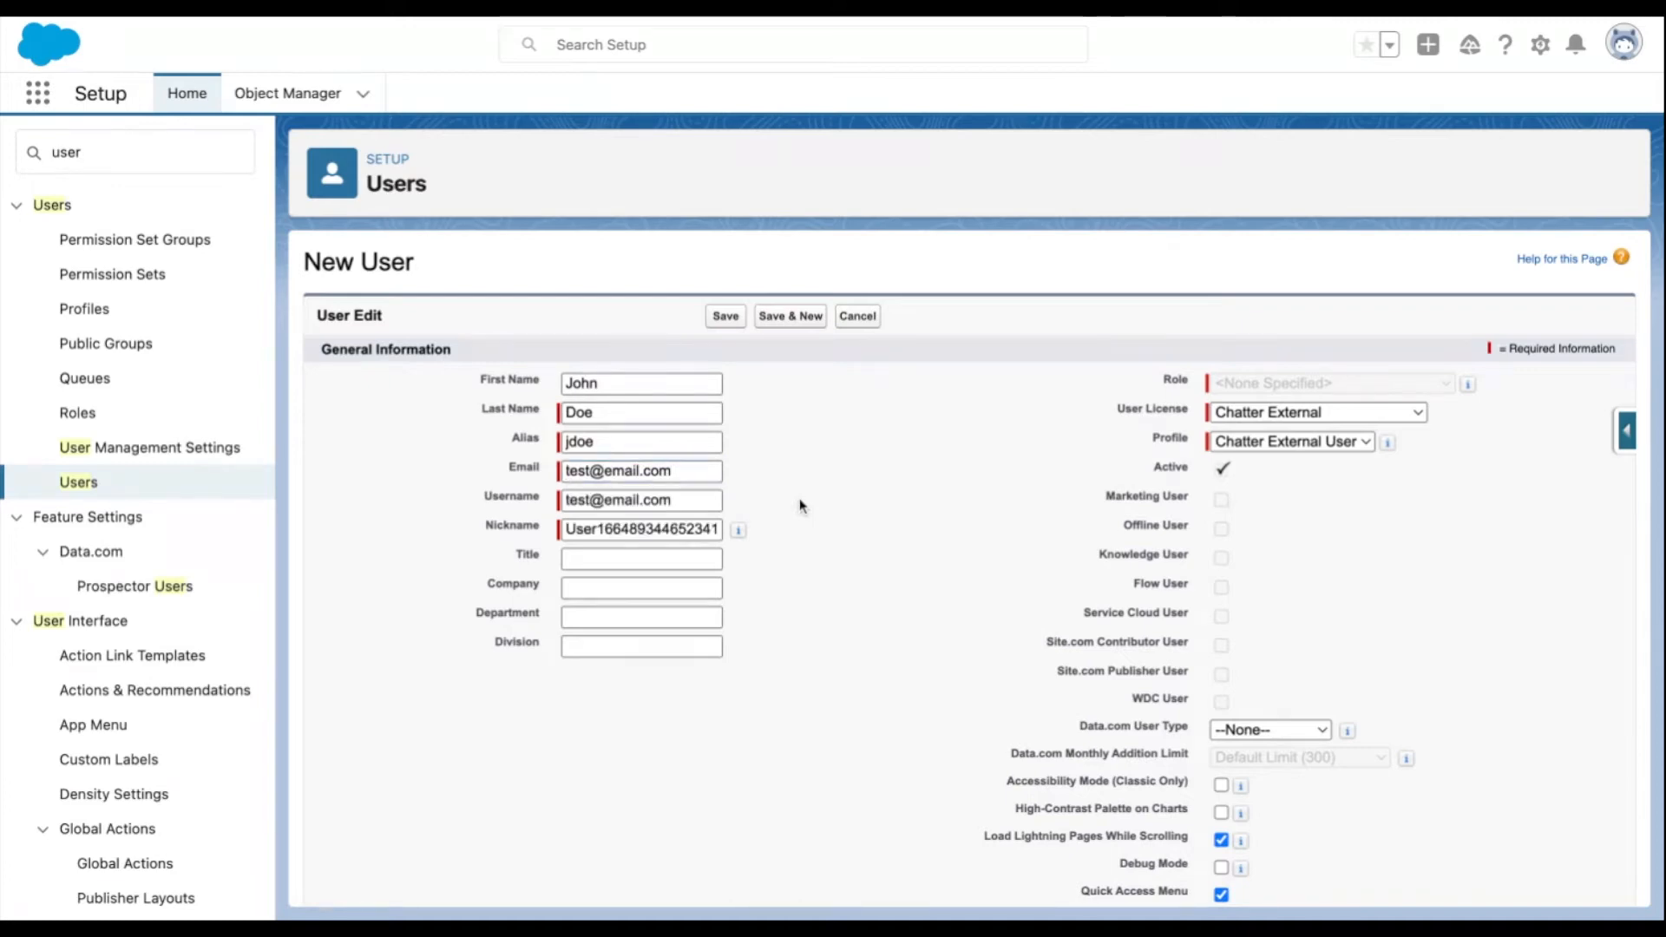
pyautogui.moveTo(753, 500)
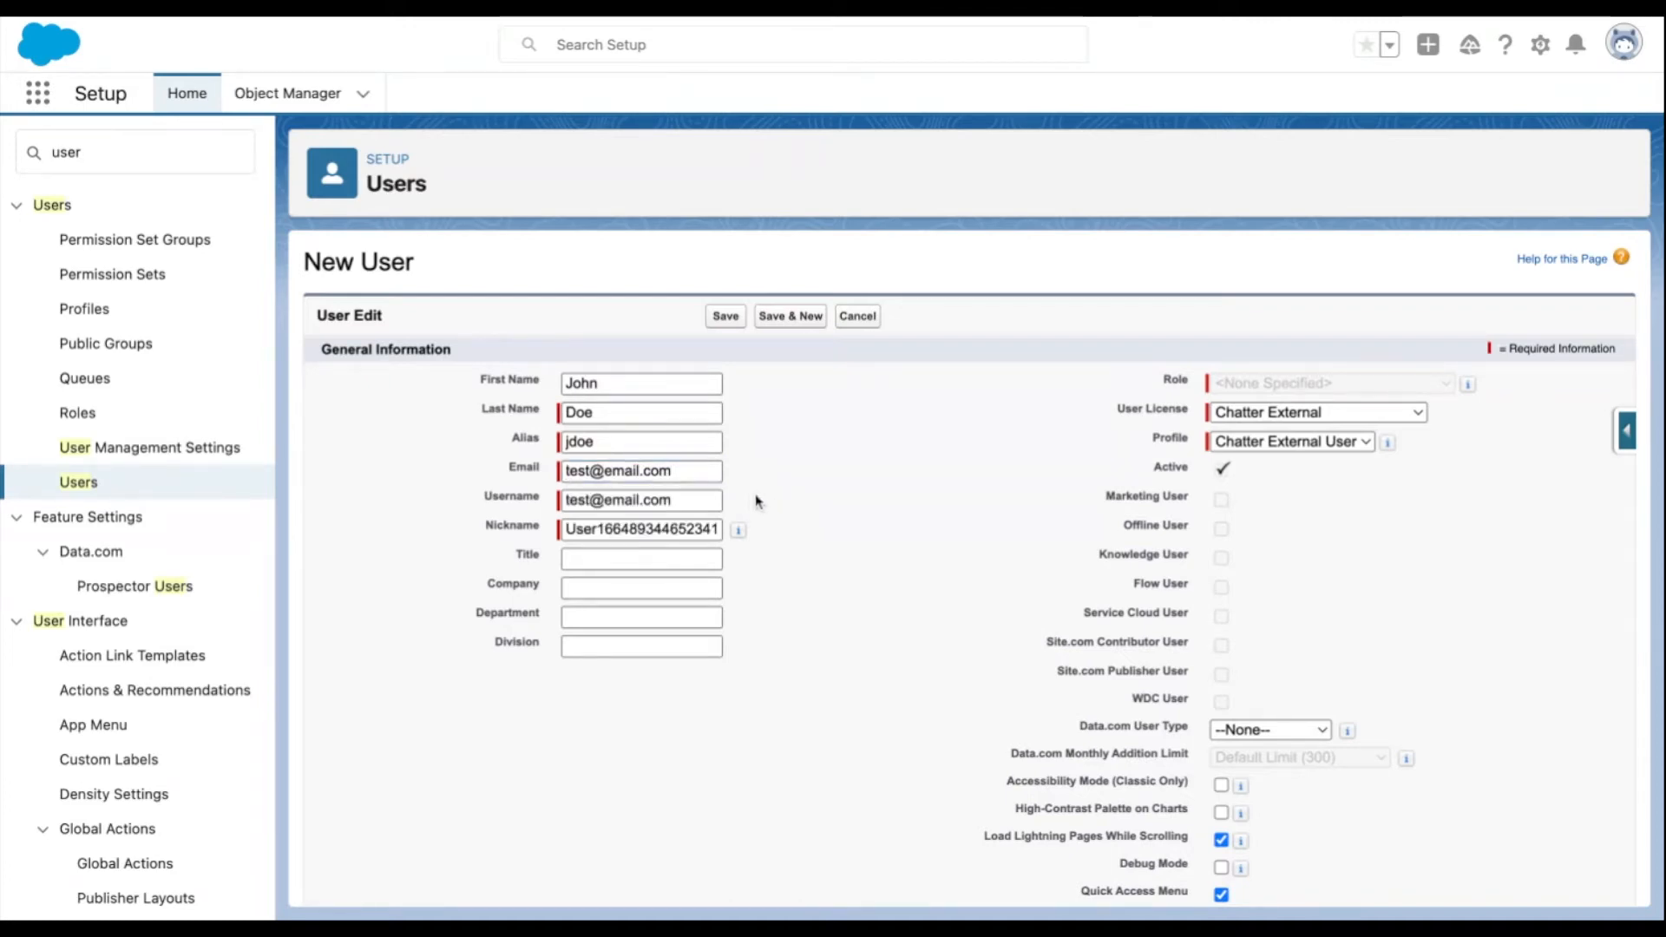
pyautogui.moveTo(742, 517)
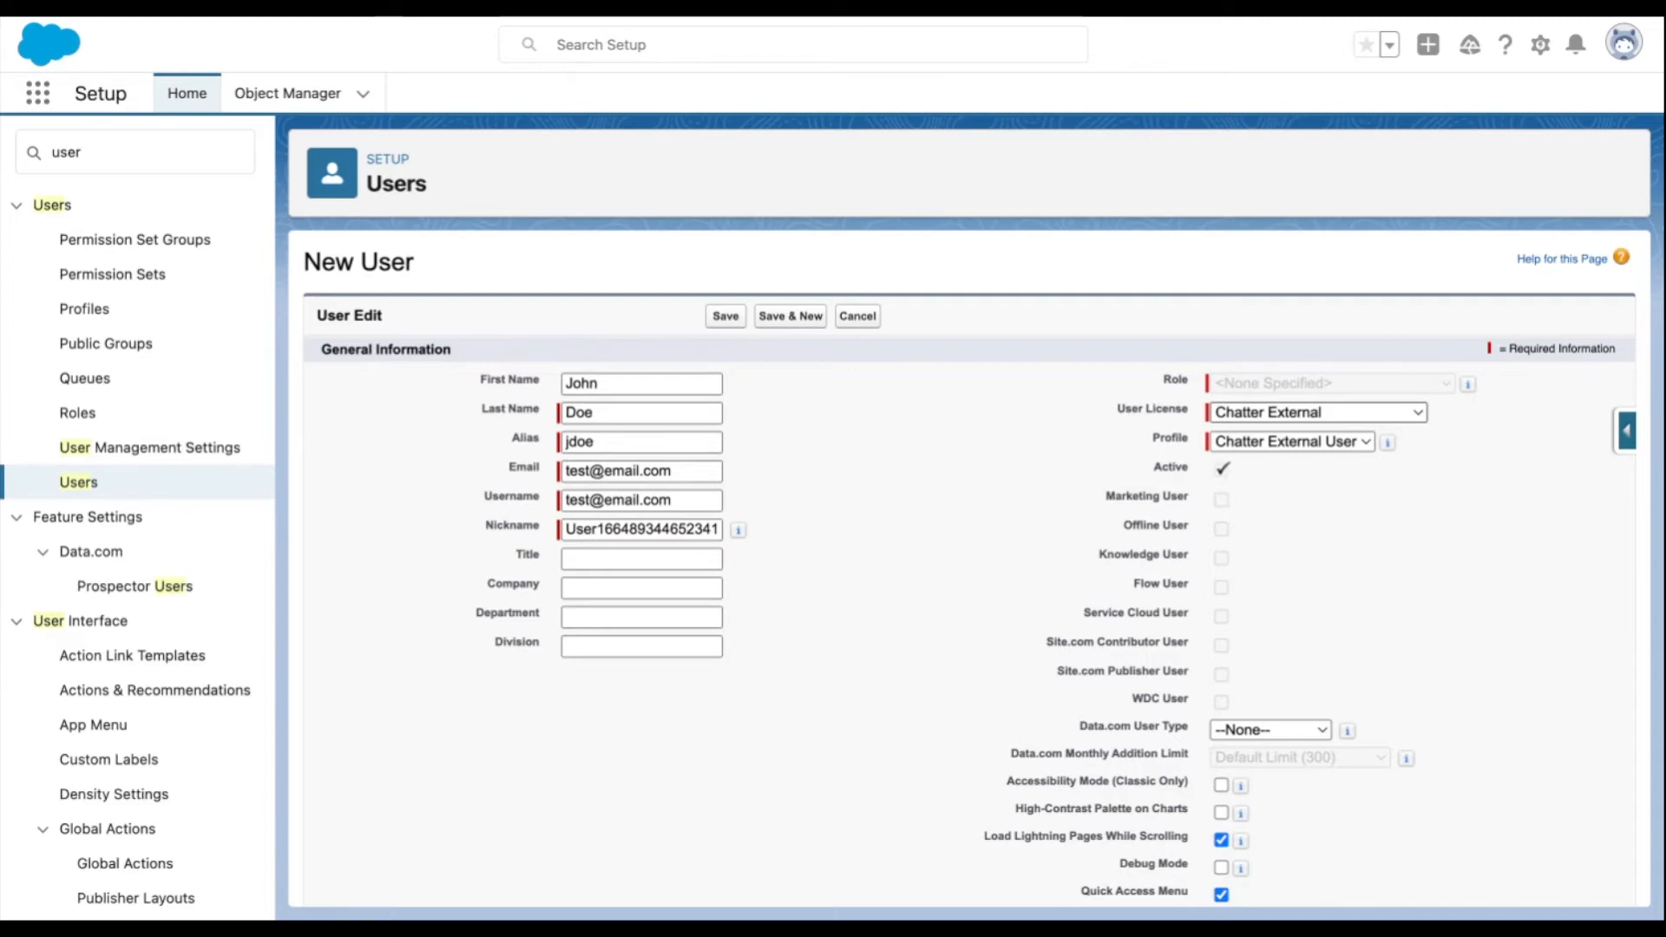
# Set the user license to Salesforce and the profile to Standard User.
pyautogui.click(1316, 412)
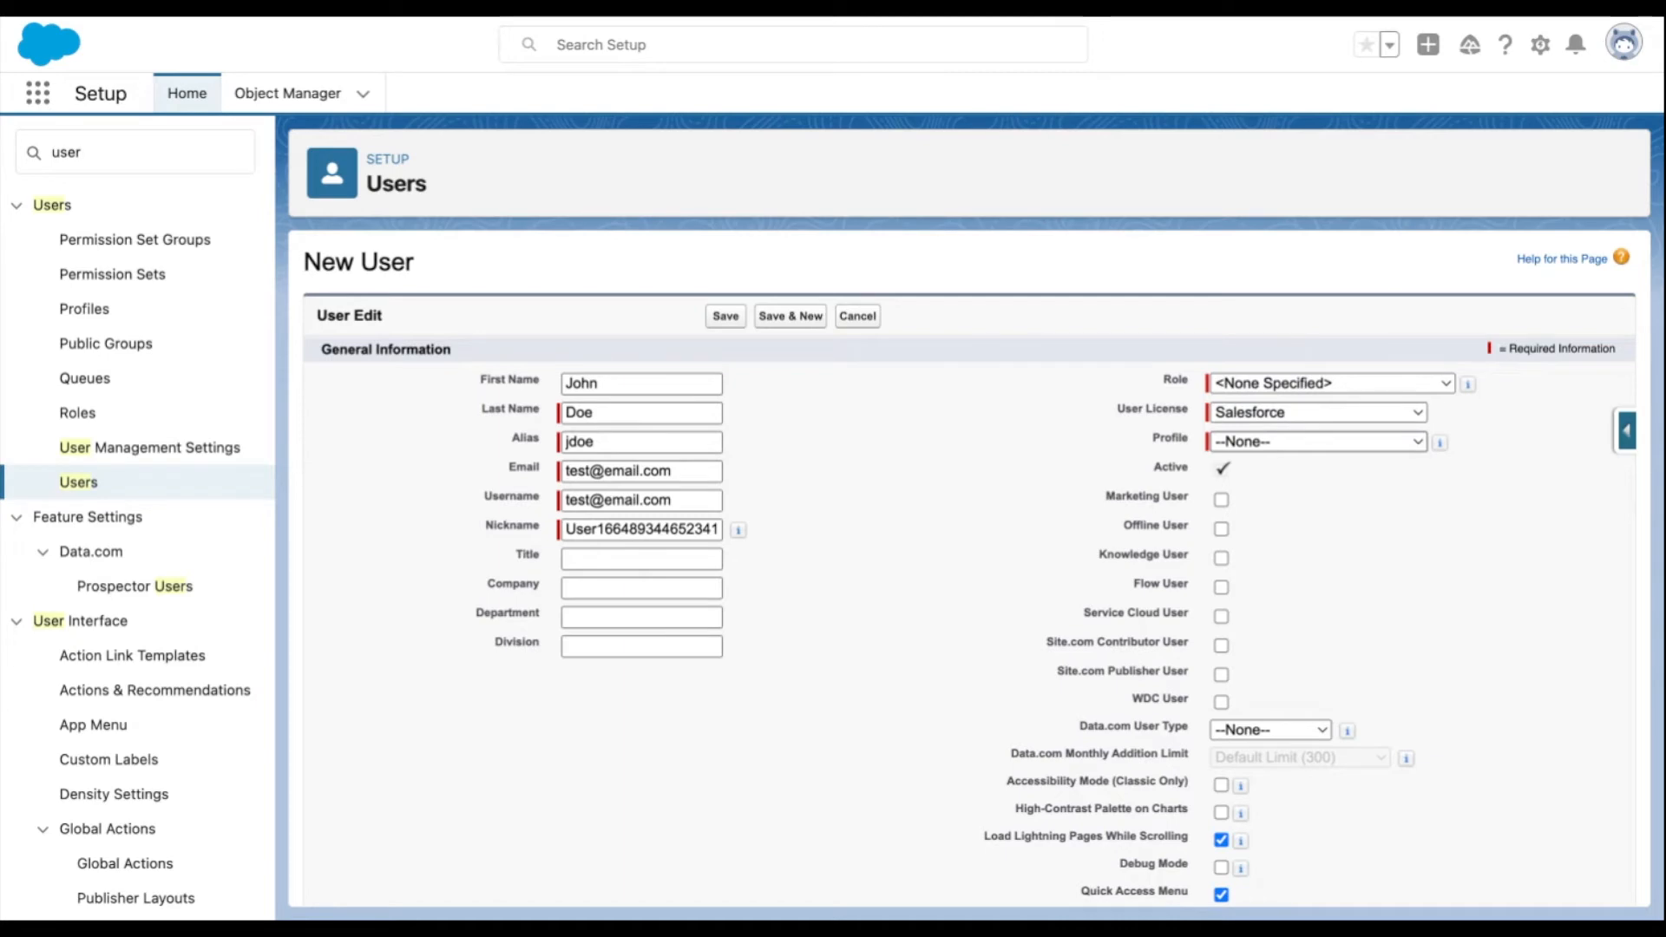
pyautogui.click(1315, 441)
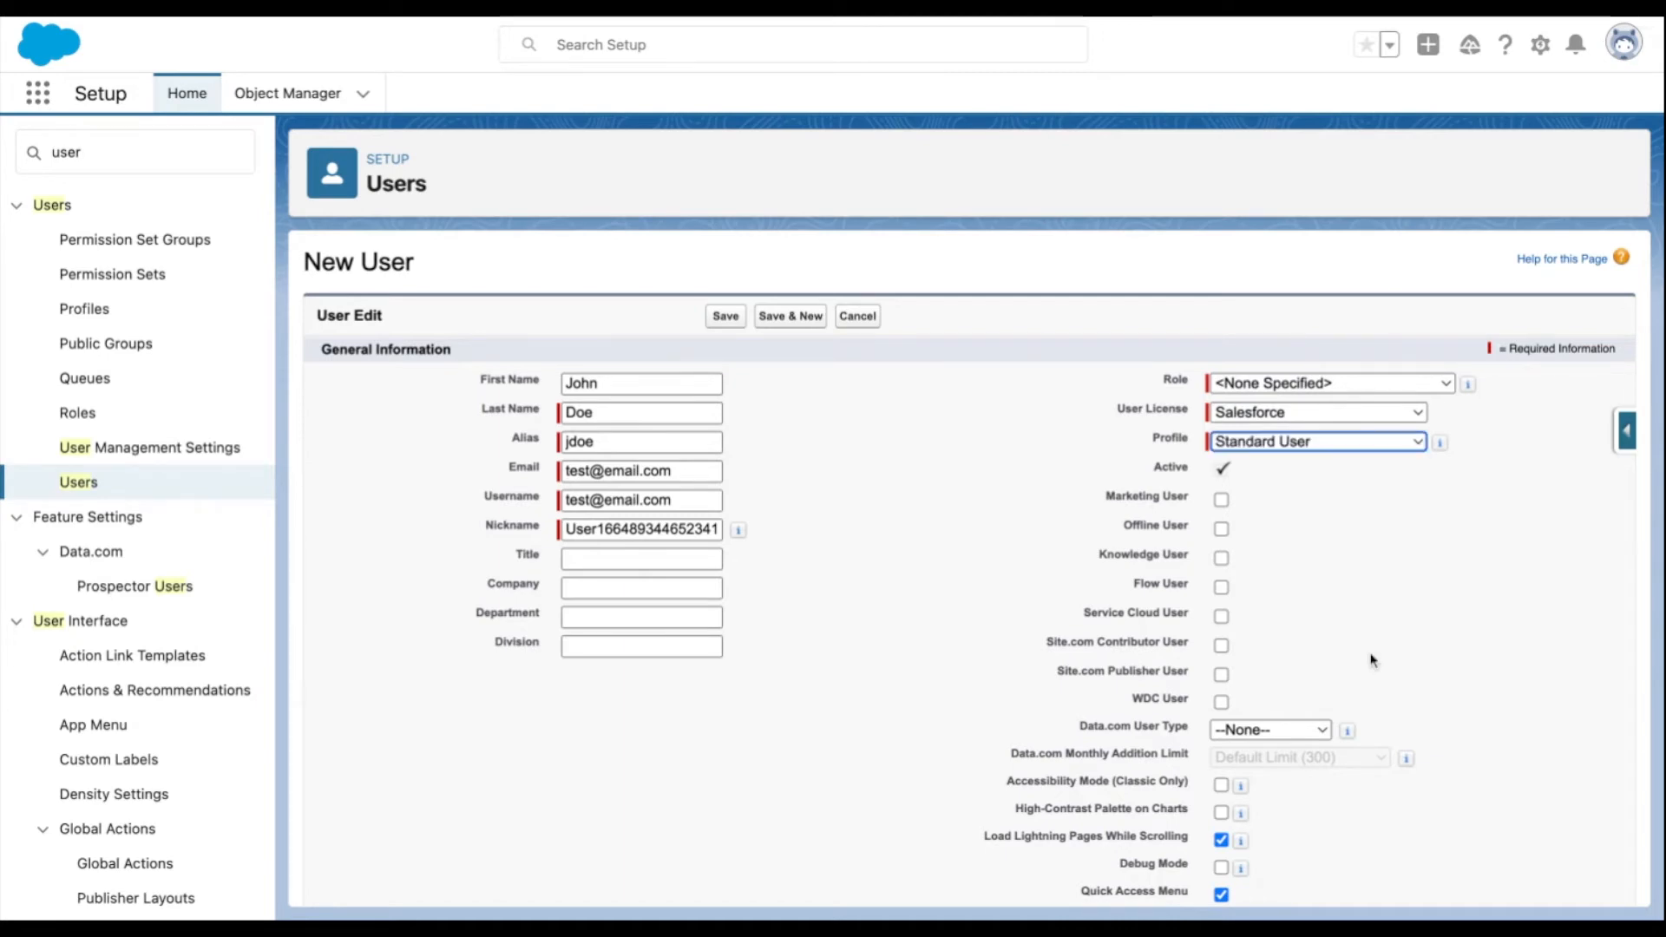
pyautogui.moveTo(1391, 398)
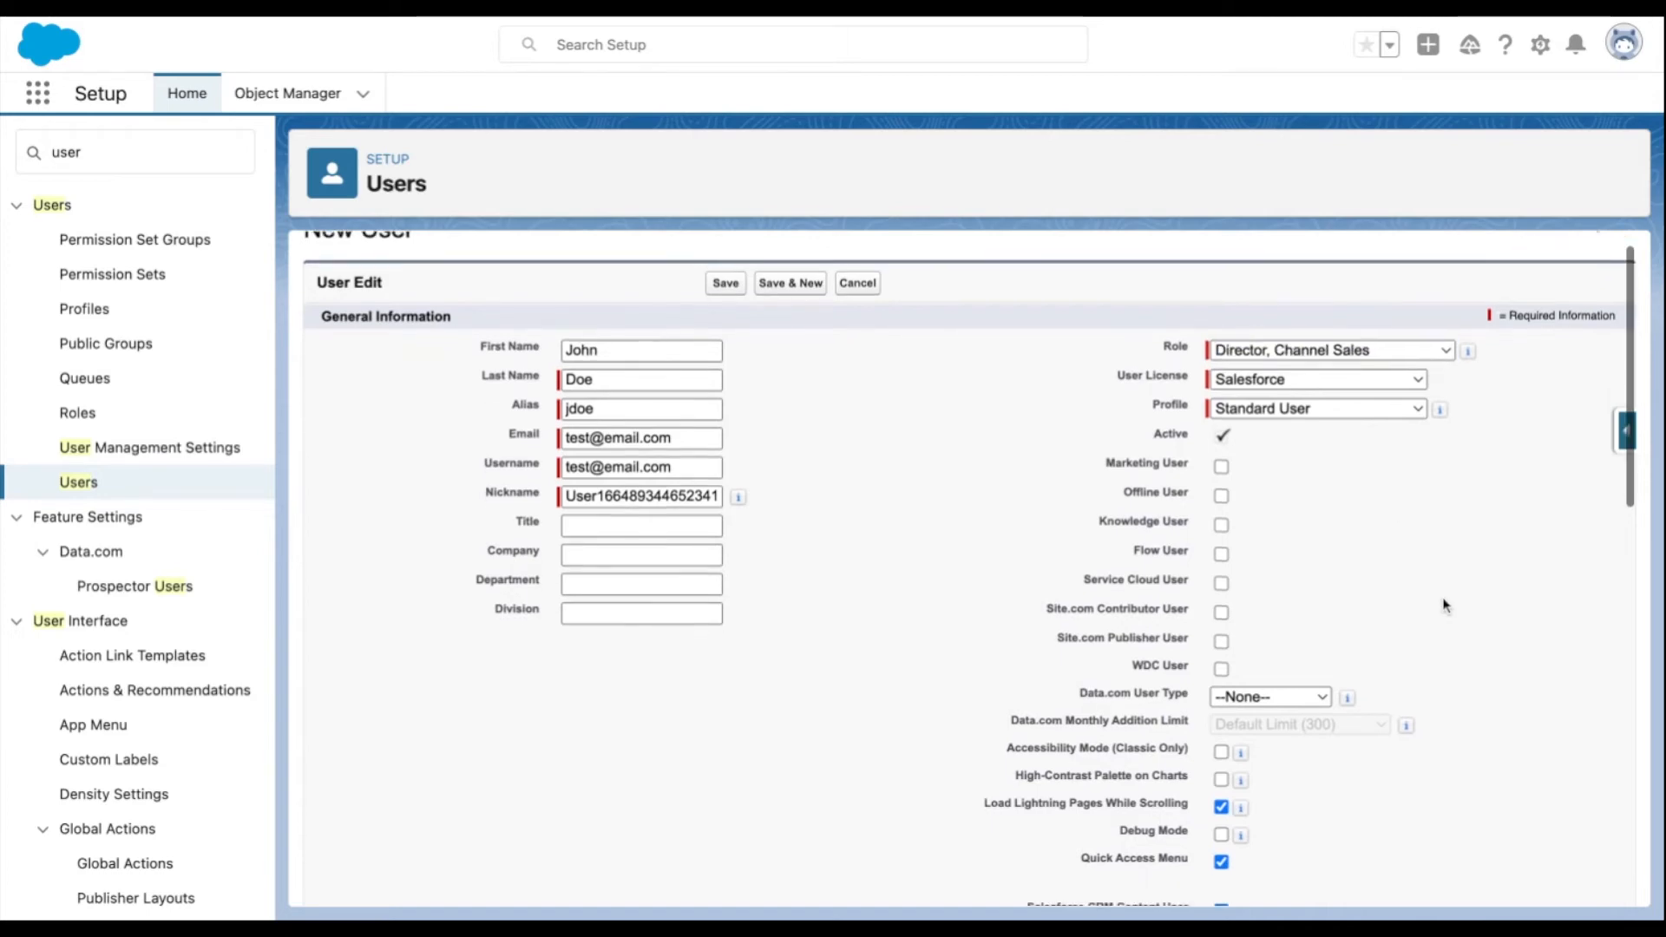
pyautogui.scroll(-3)
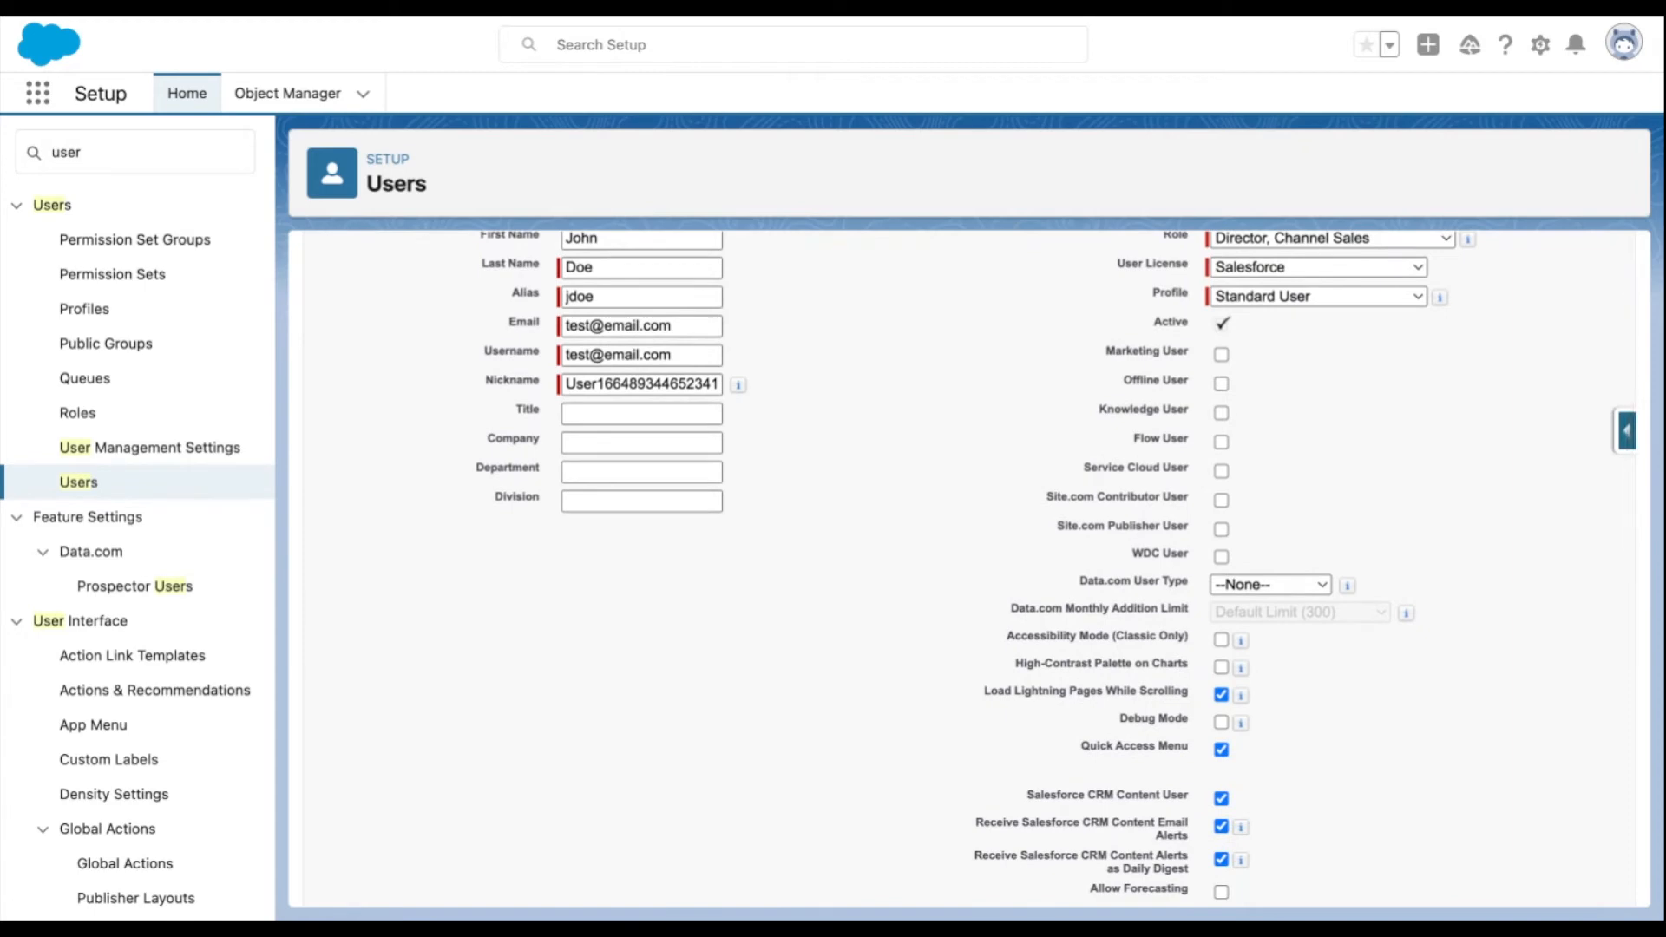
pyautogui.moveTo(1297, 529)
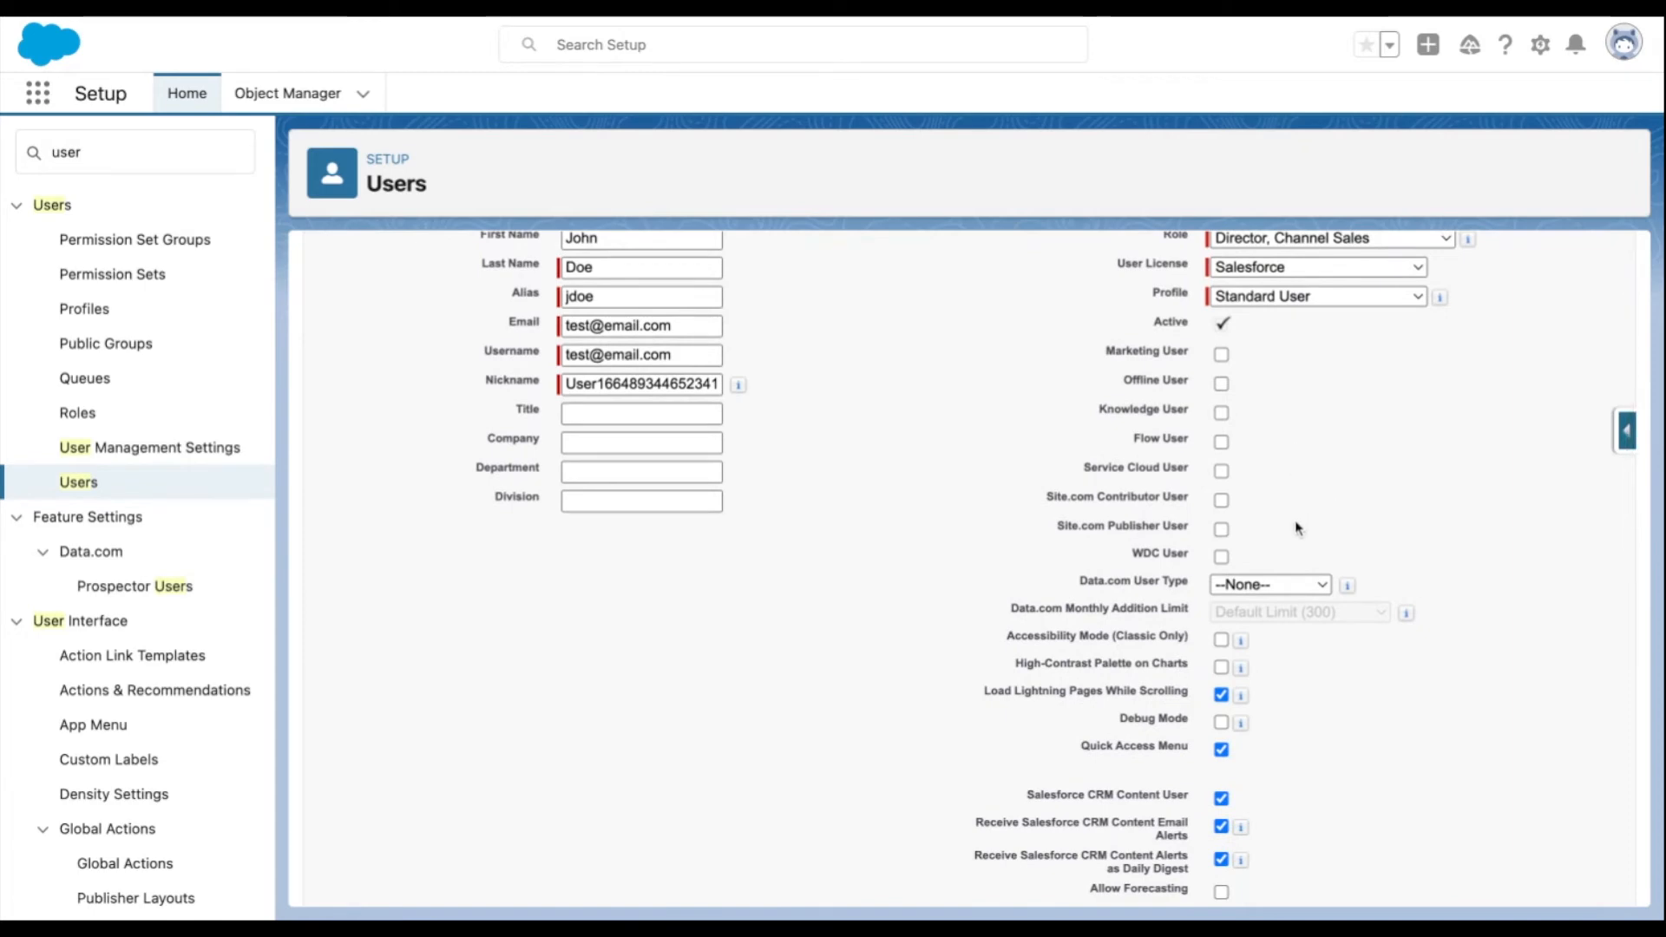
pyautogui.moveTo(1298, 528)
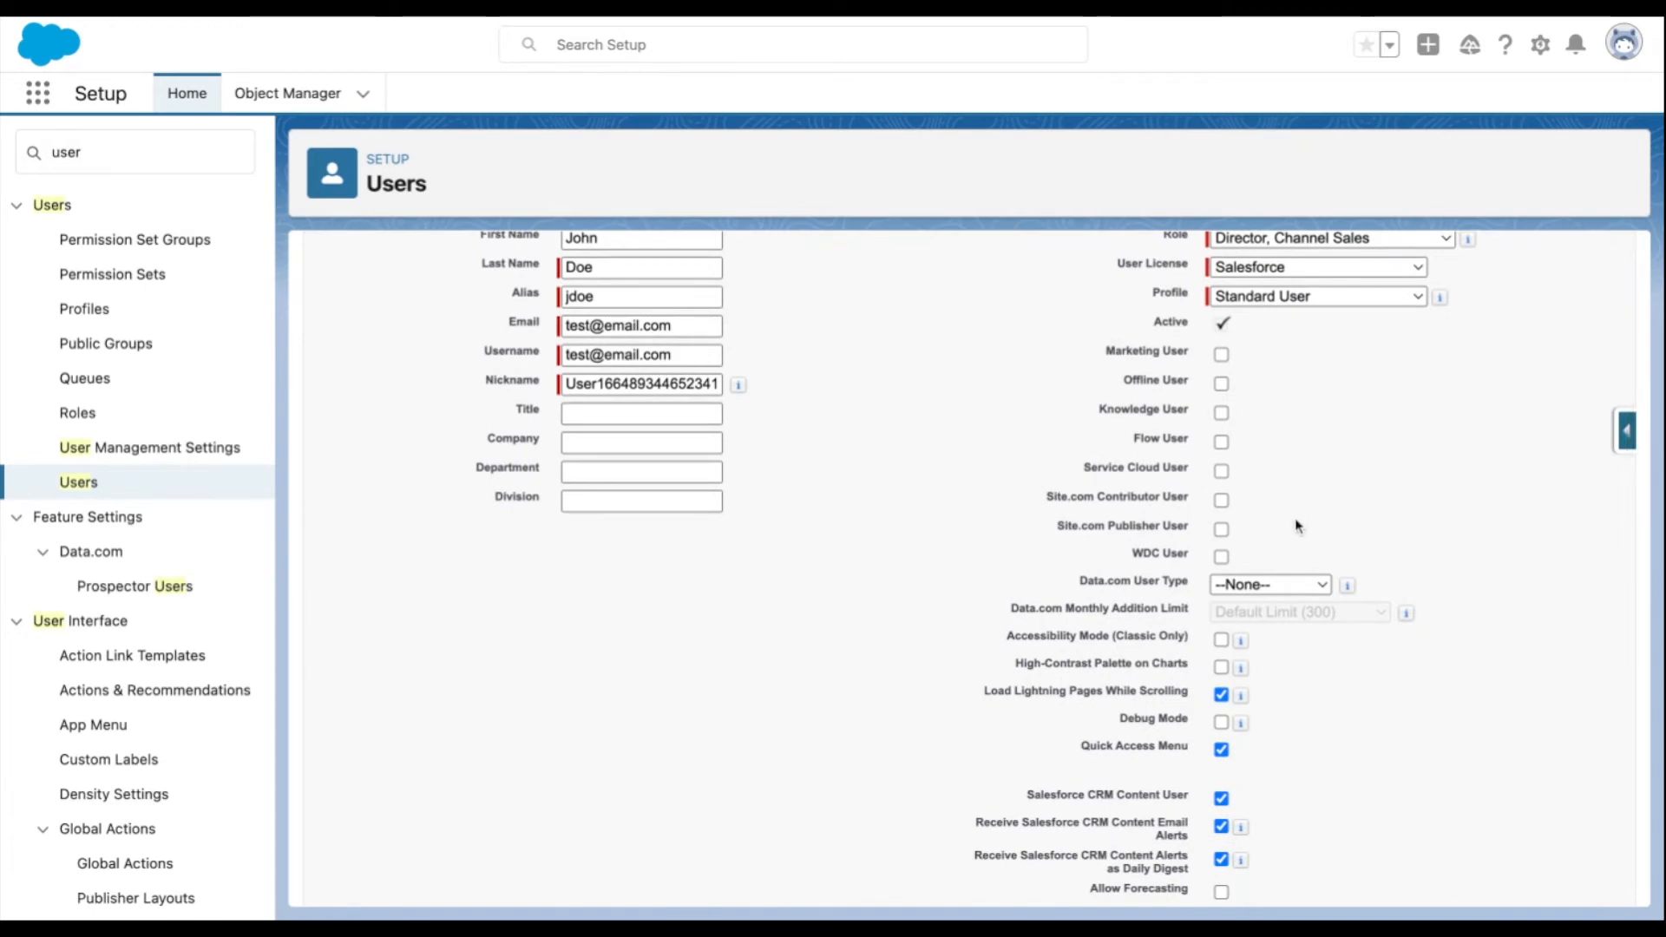
pyautogui.scroll(-3)
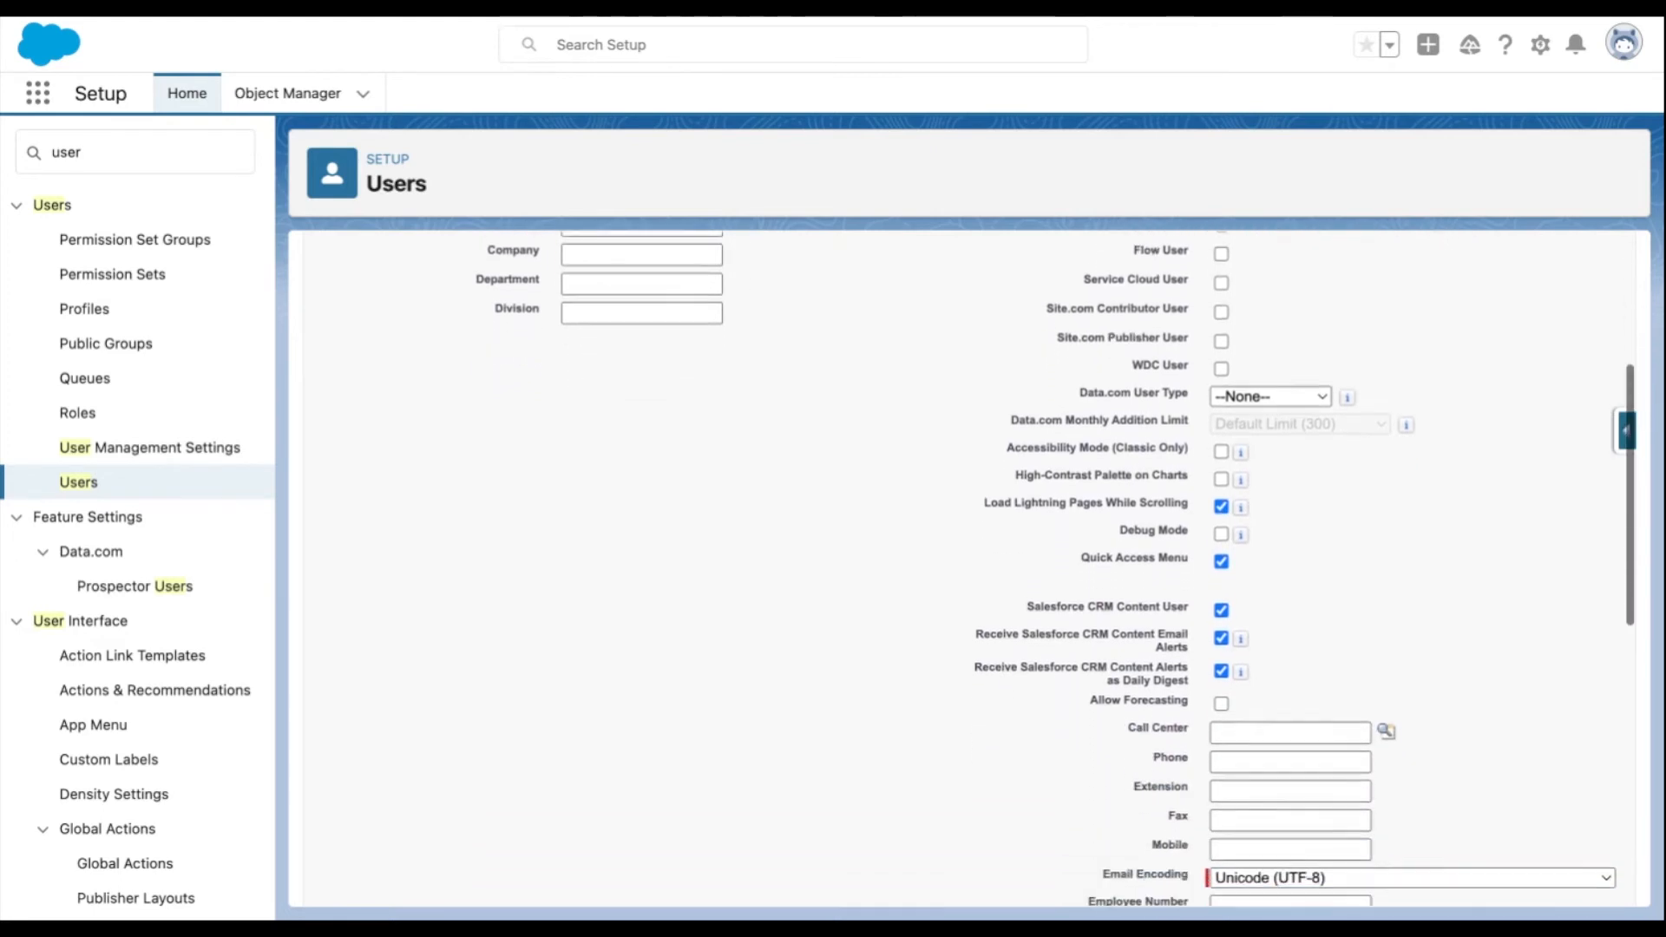
pyautogui.scroll(-3)
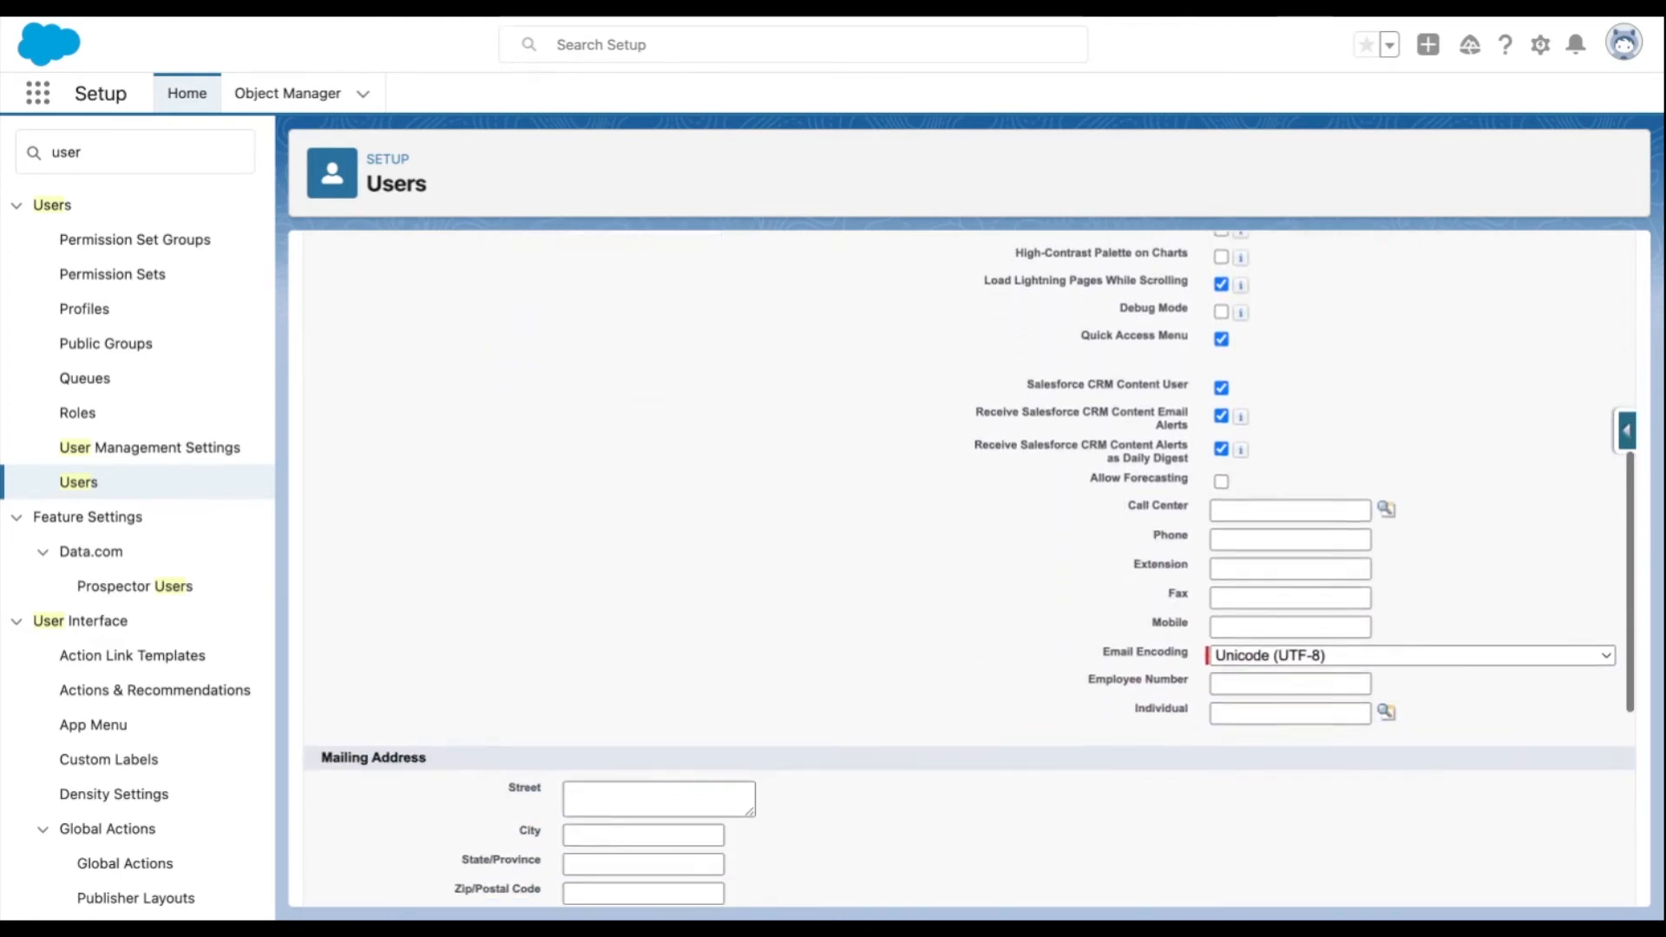
pyautogui.scroll(-3)
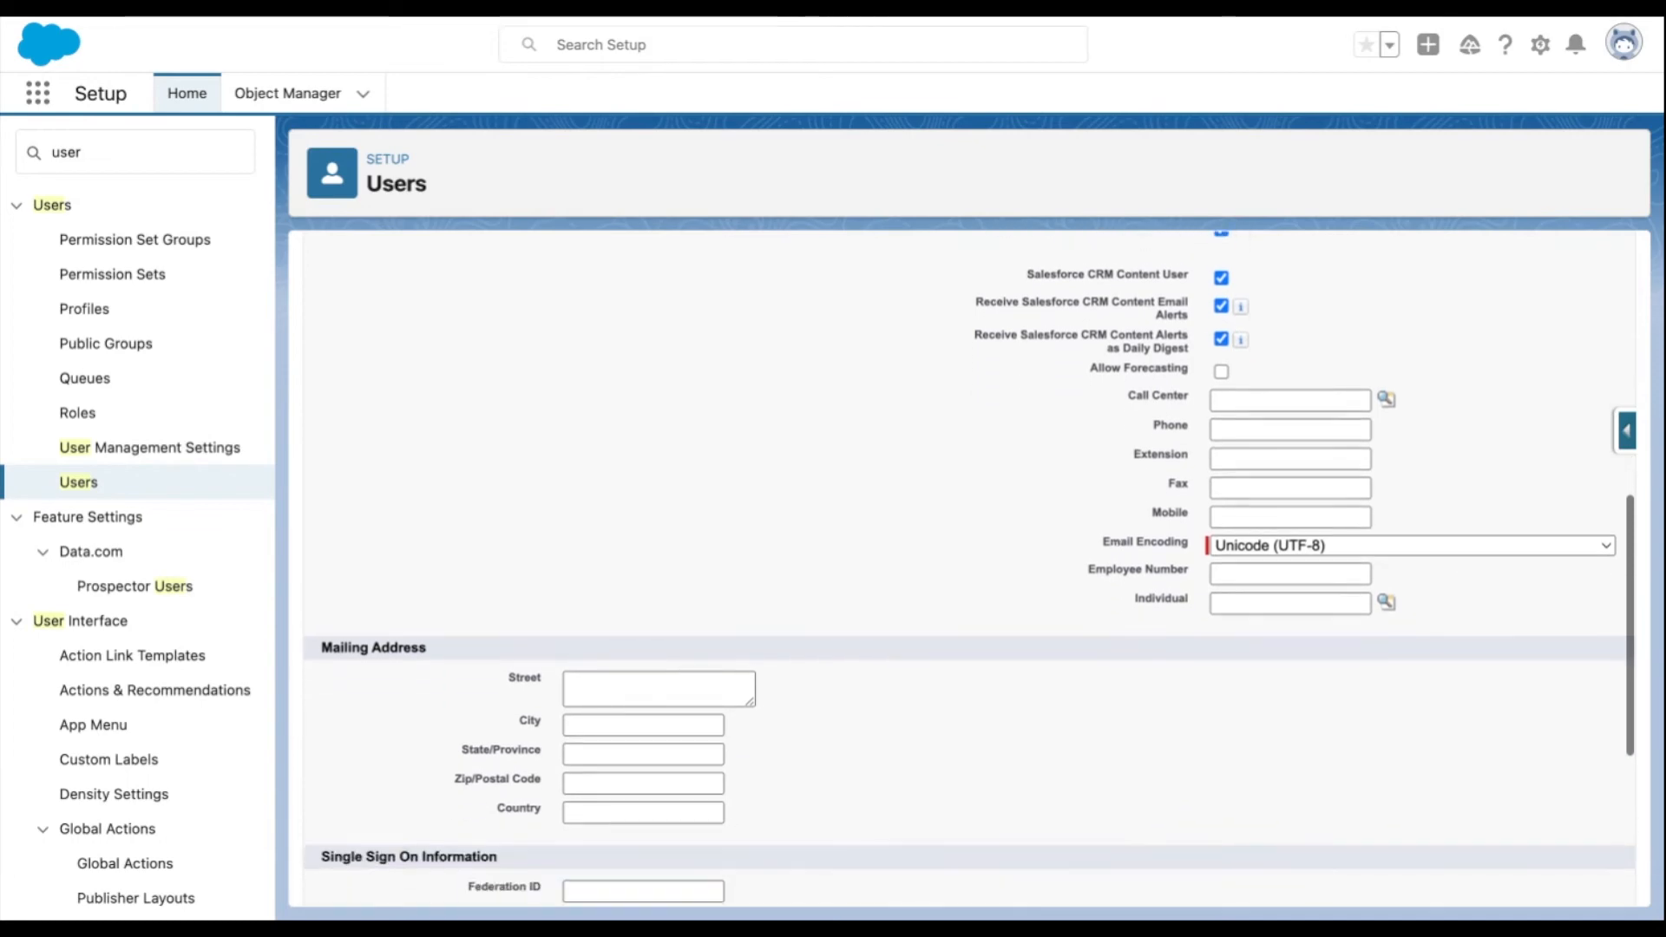
pyautogui.scroll(-3)
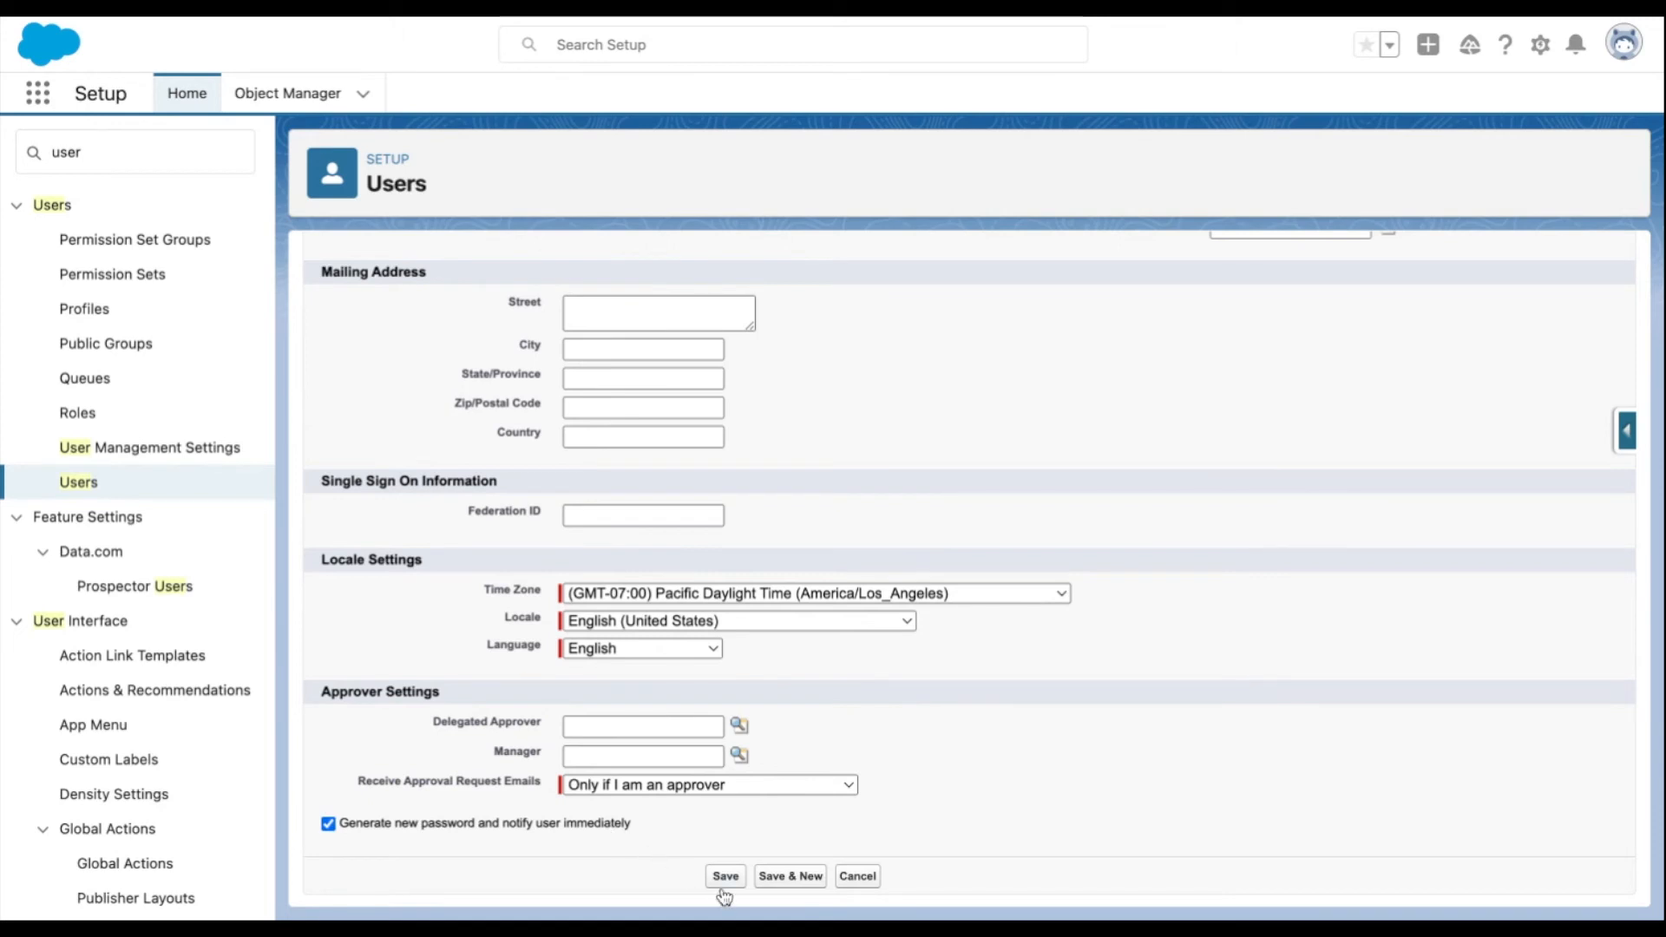
pyautogui.moveTo(728, 892)
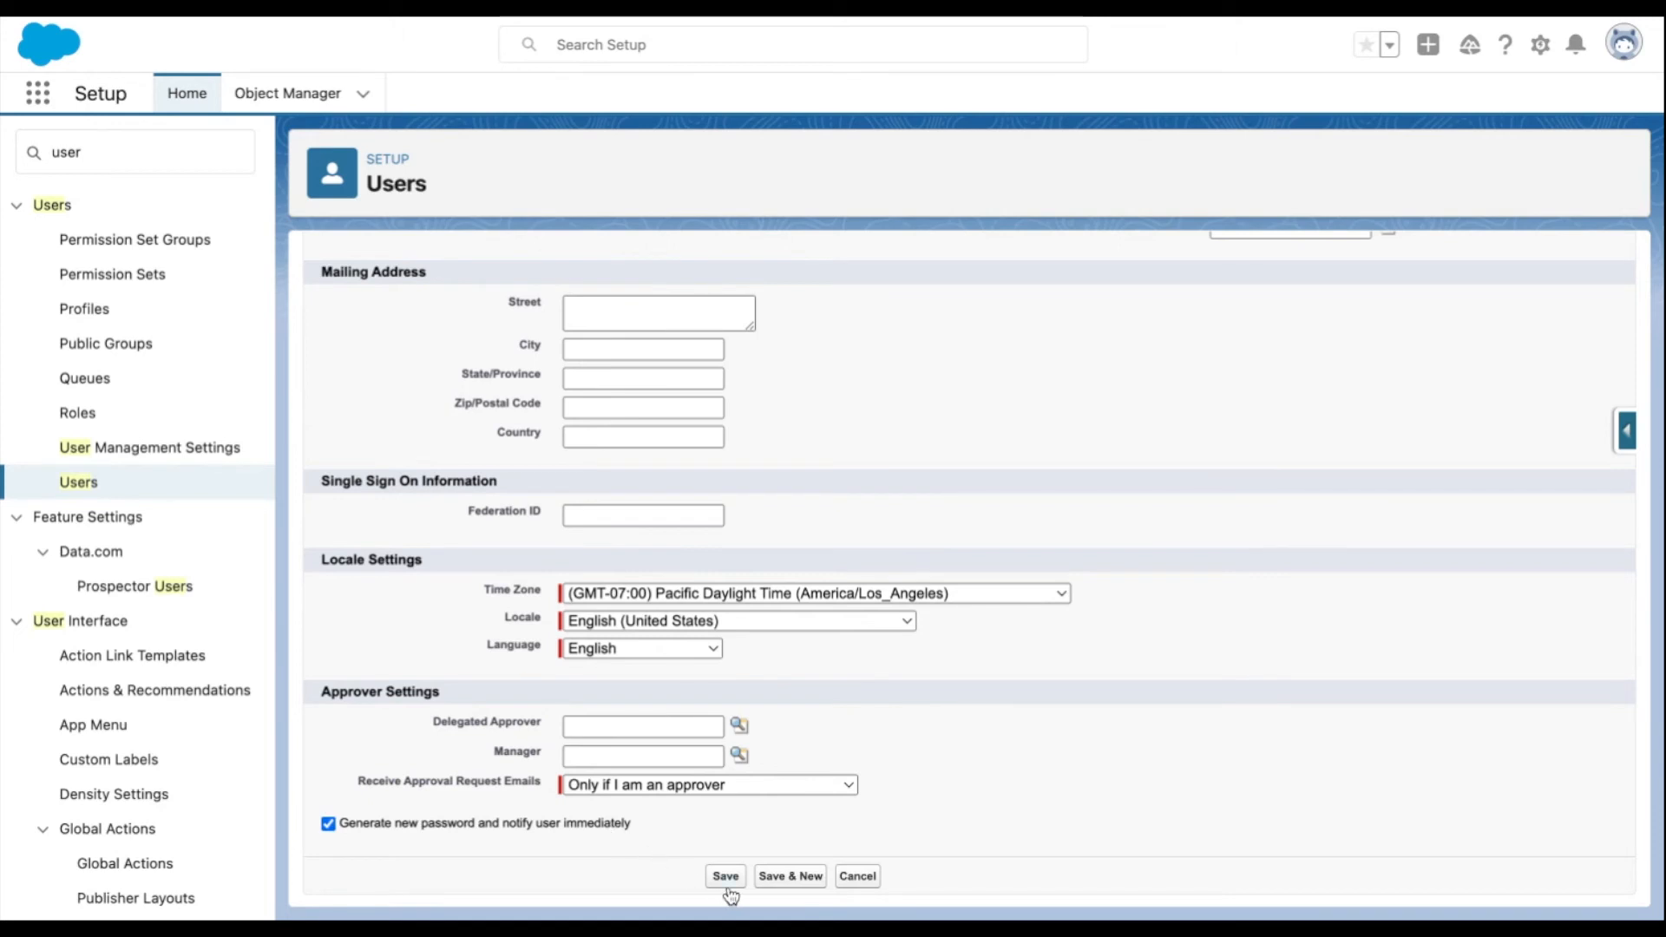